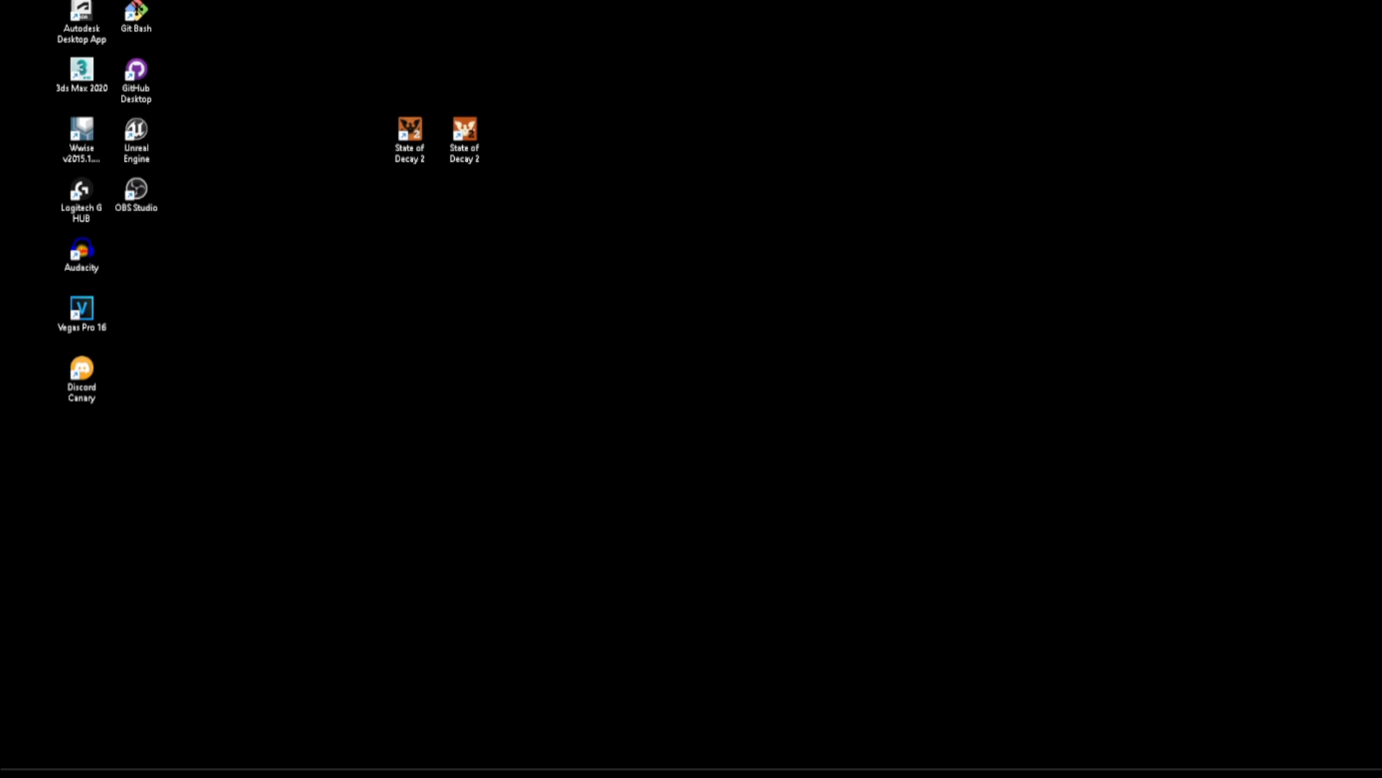
mouse_move(450, 281)
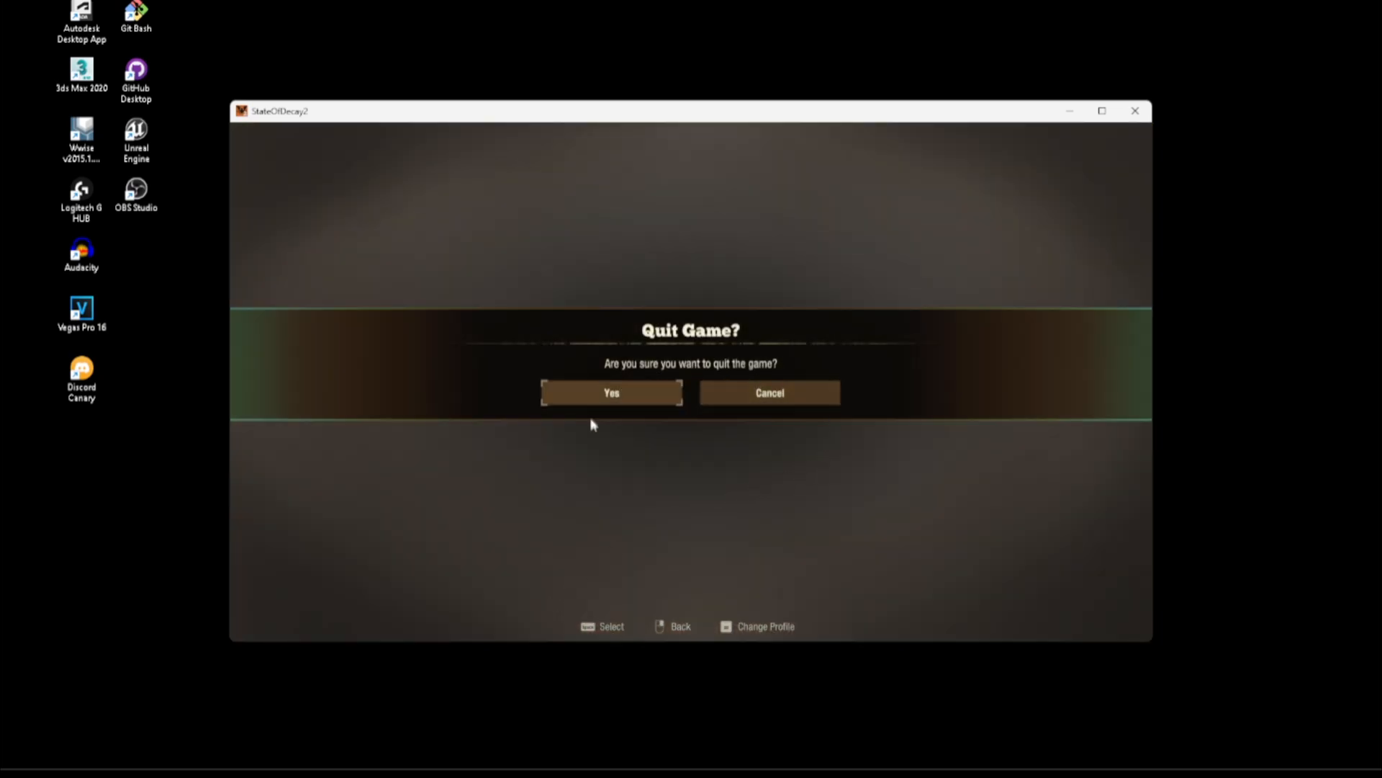
- Confirm quitting the game and switch to the TkDigitalGaming (E:) Explorer window
left_click(610, 391)
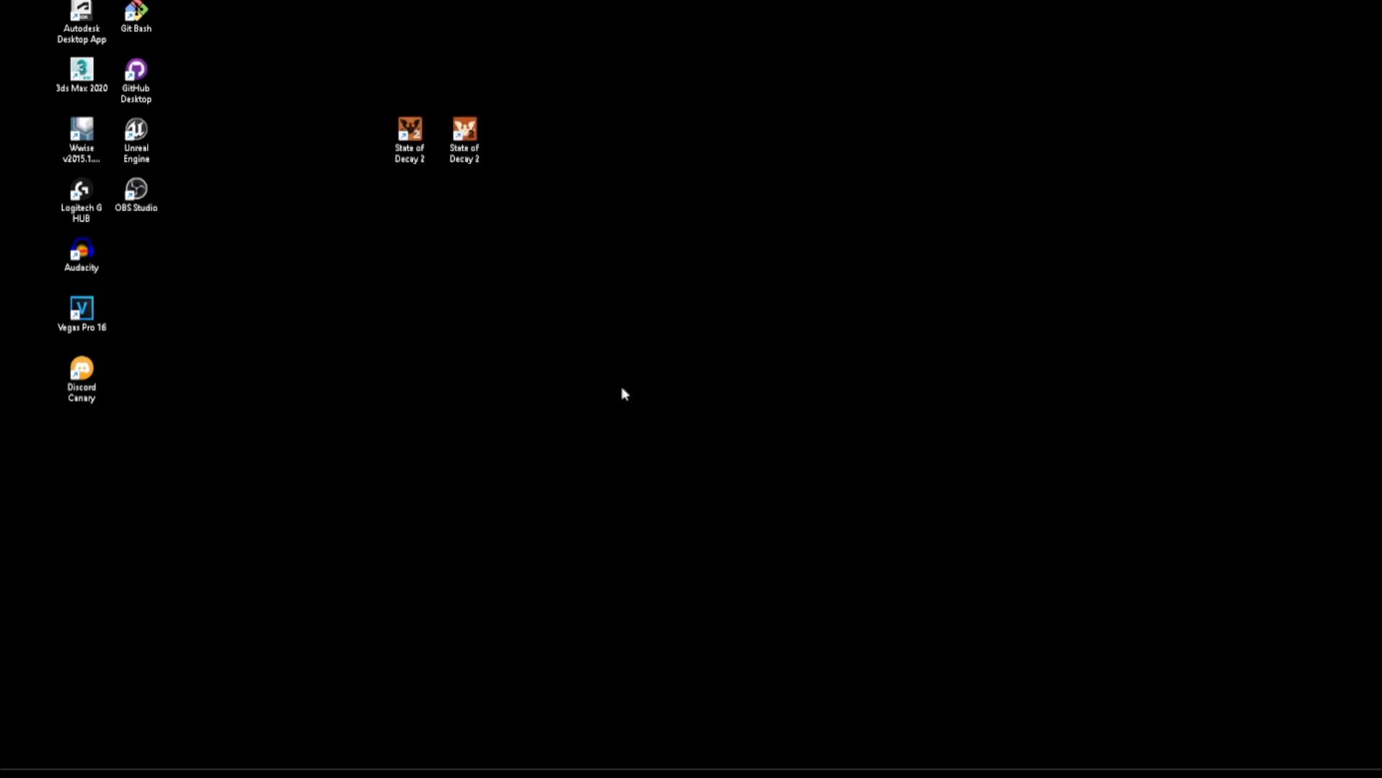
mouse_move(383, 467)
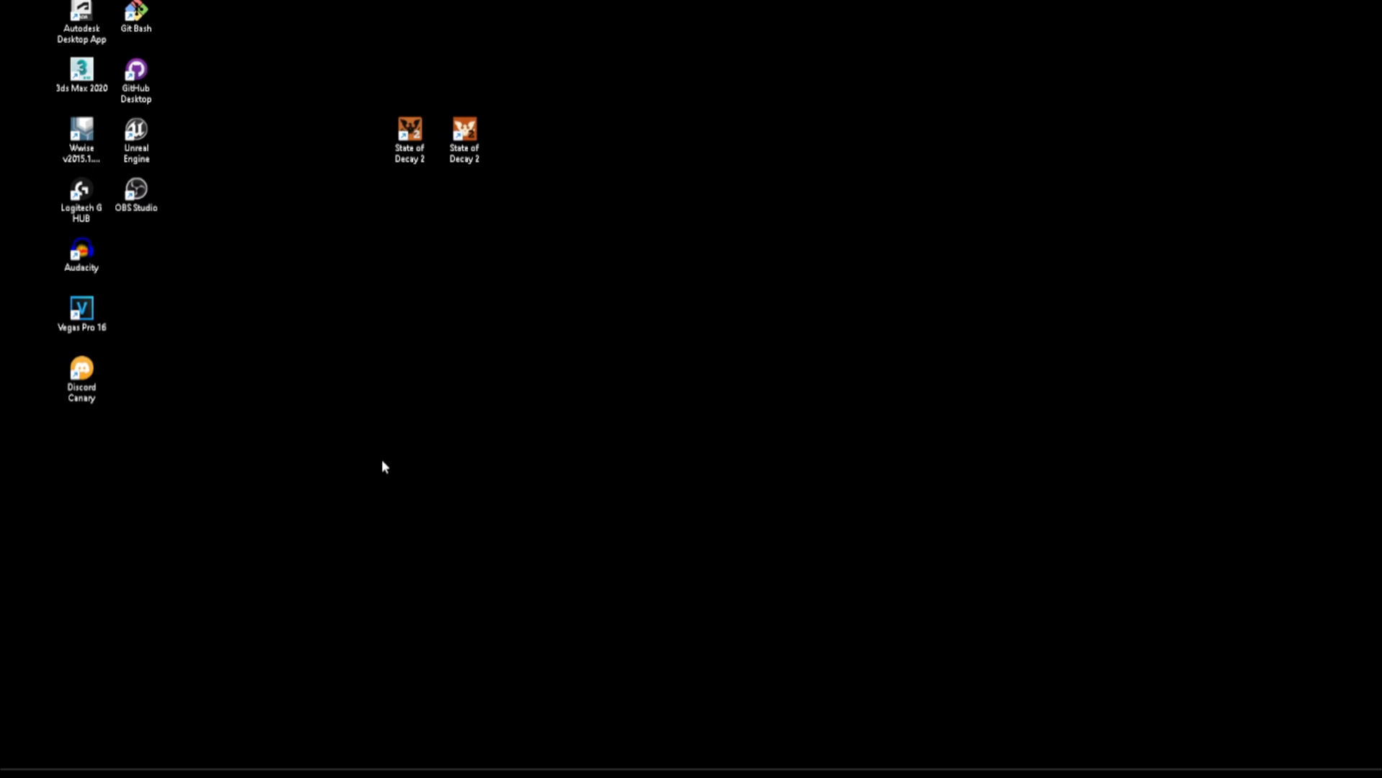
mouse_move(276, 607)
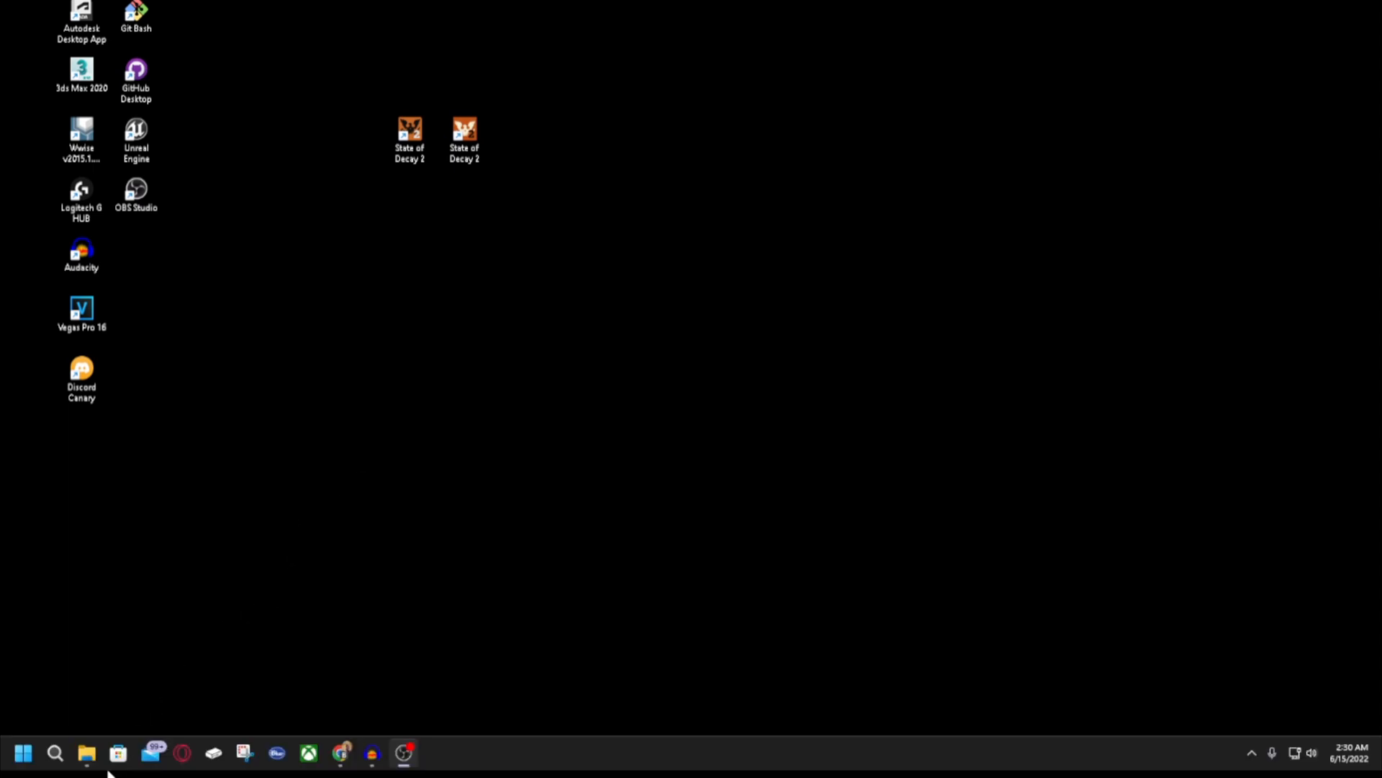
mouse_move(85, 753)
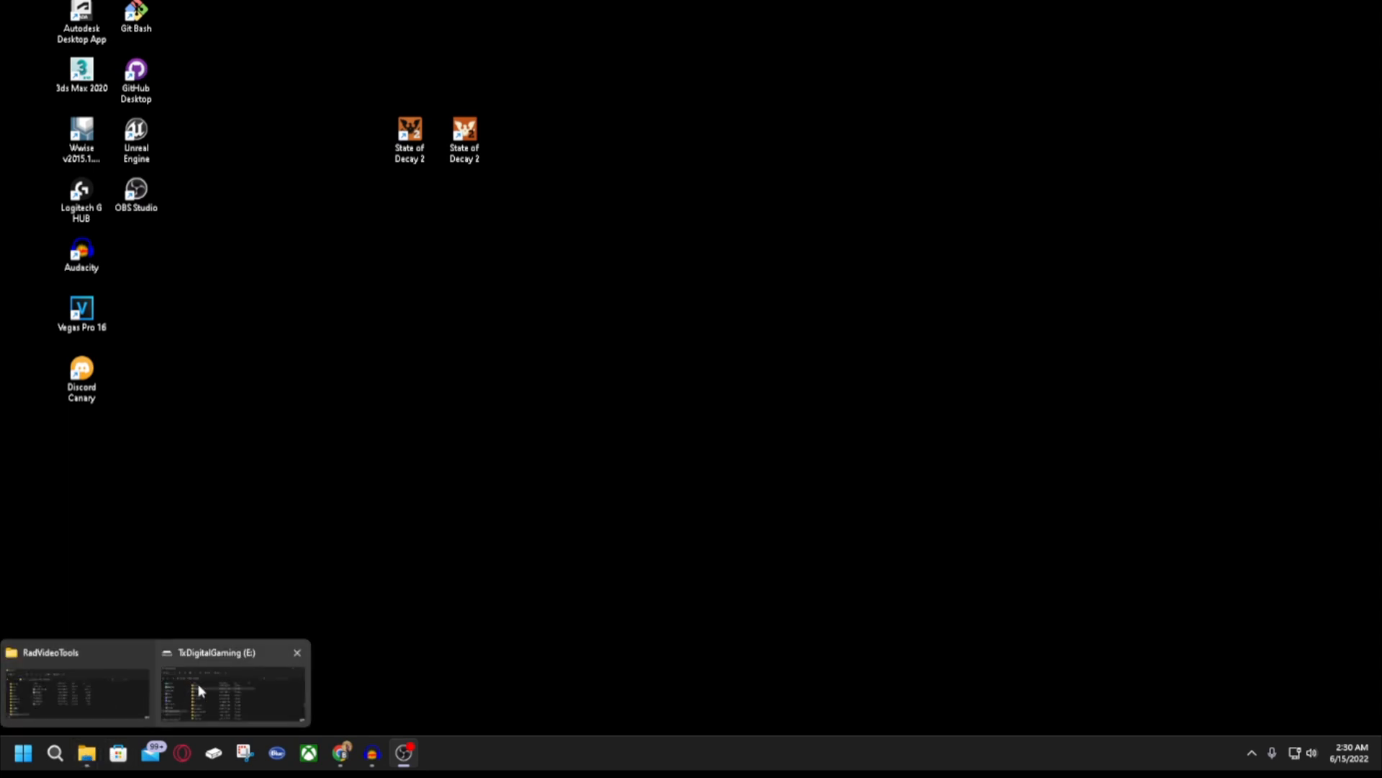
left_click(233, 688)
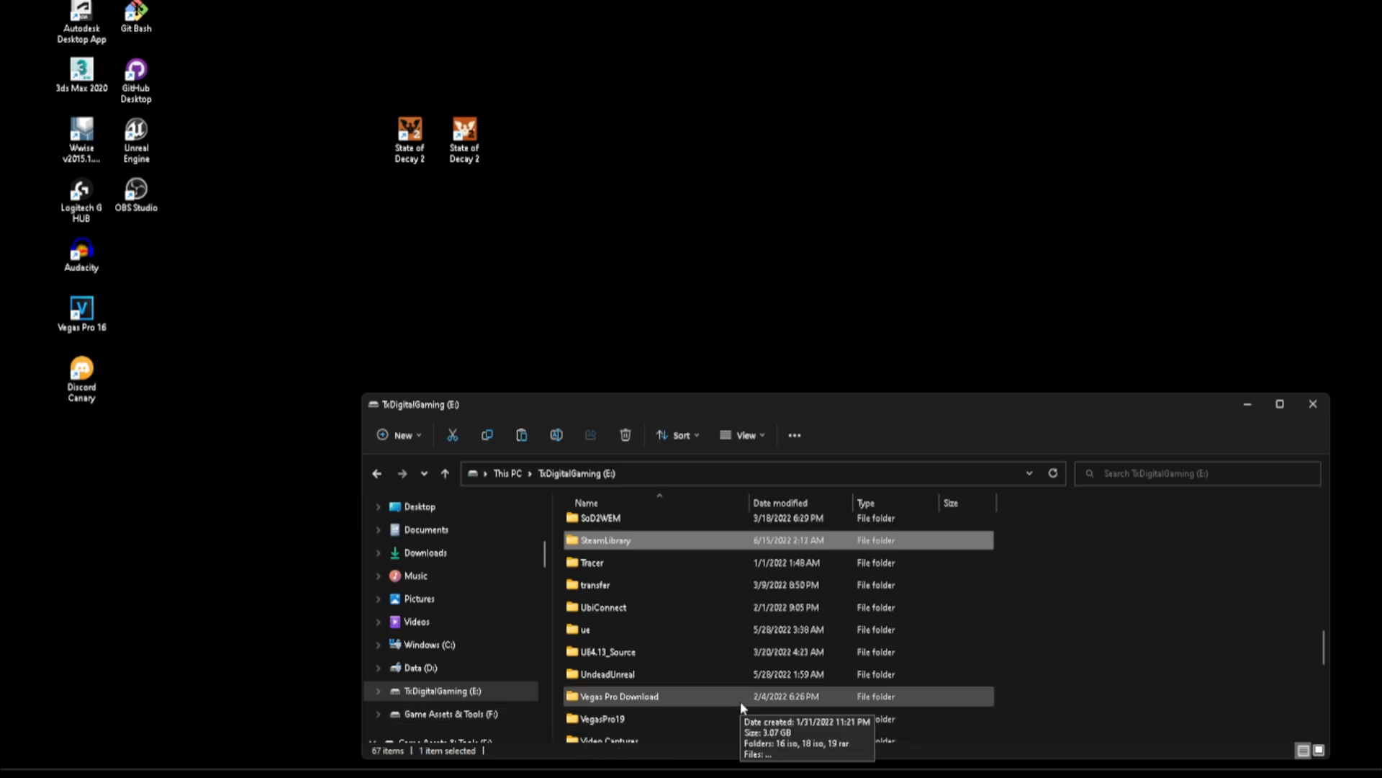
mouse_move(688, 485)
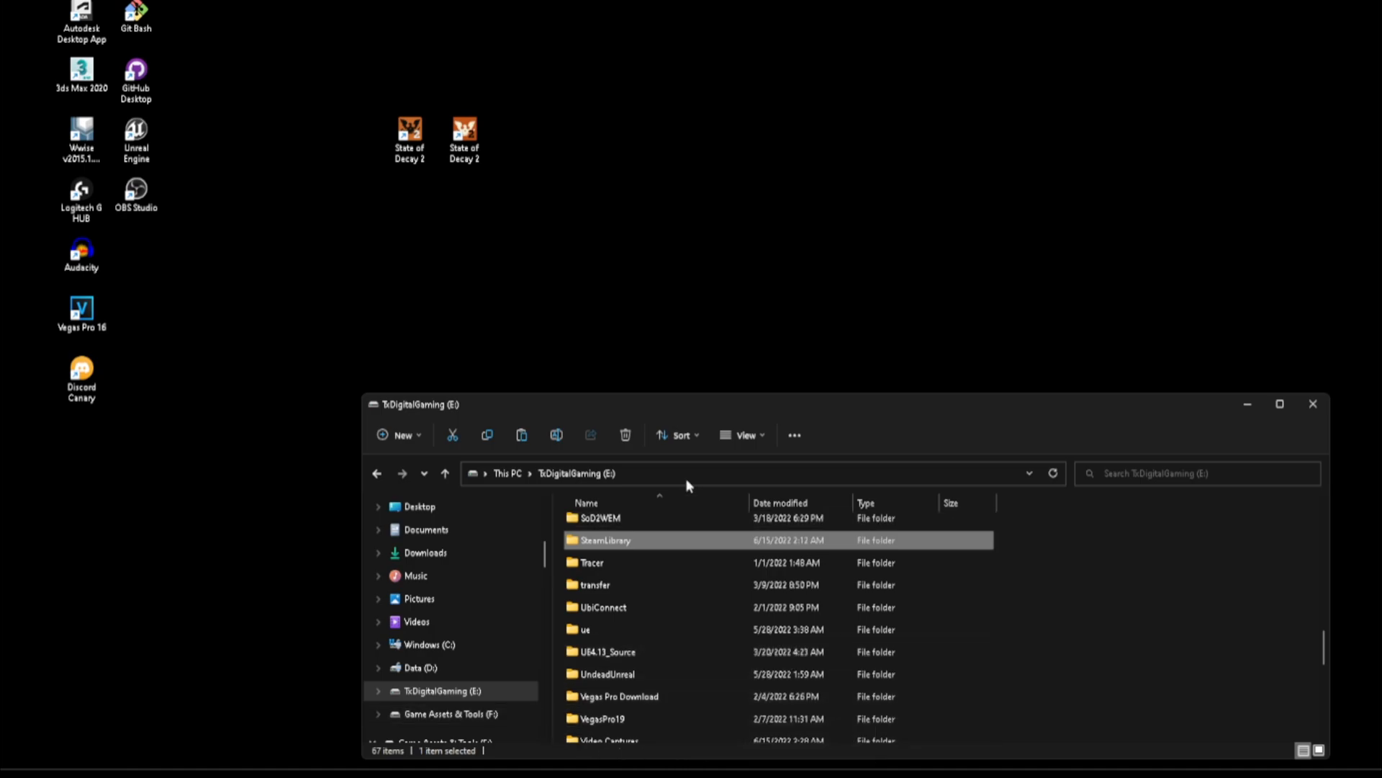
- Navigate SteamLibrary > steamapps > common > StateOfDecay2 > StateOfDecay2 > Content > Movies
double_click(605, 540)
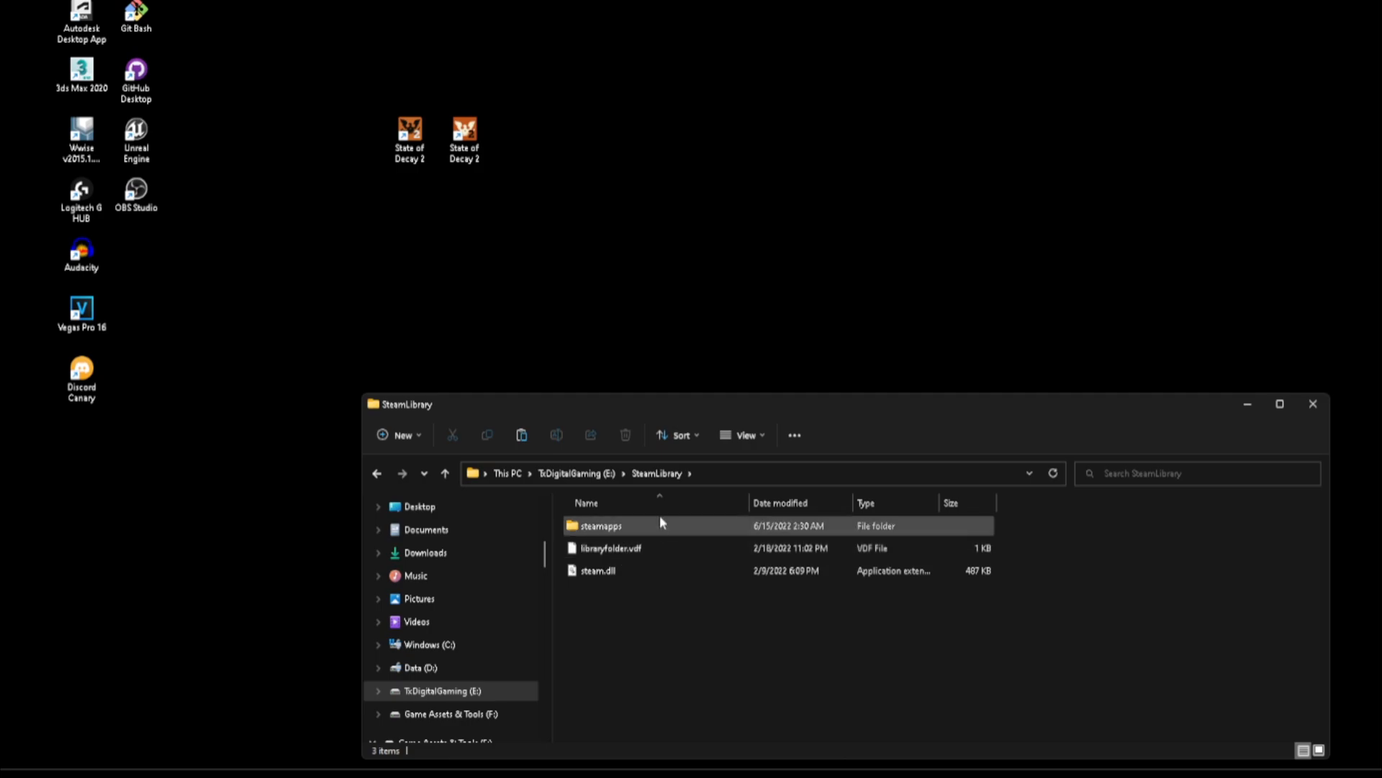
double_click(600, 524)
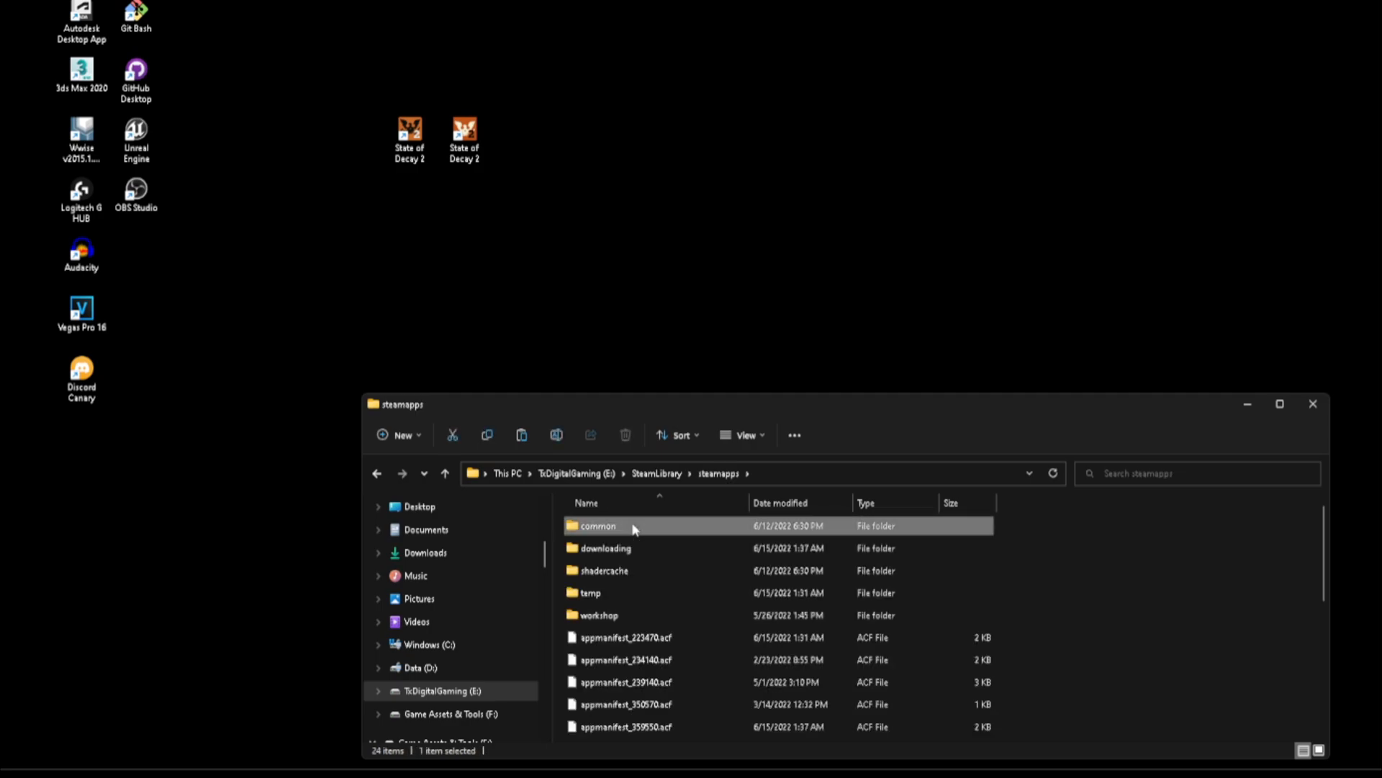
double_click(599, 525)
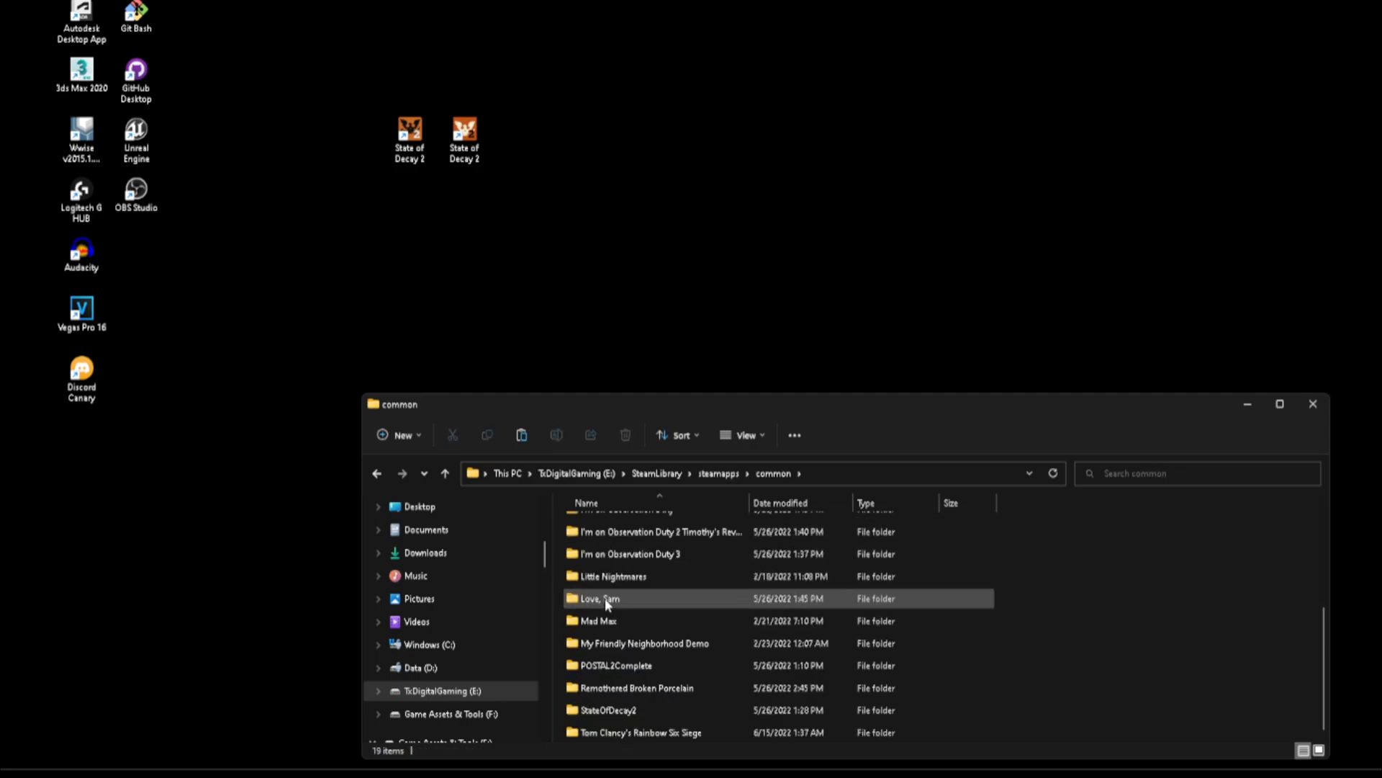
double_click(607, 710)
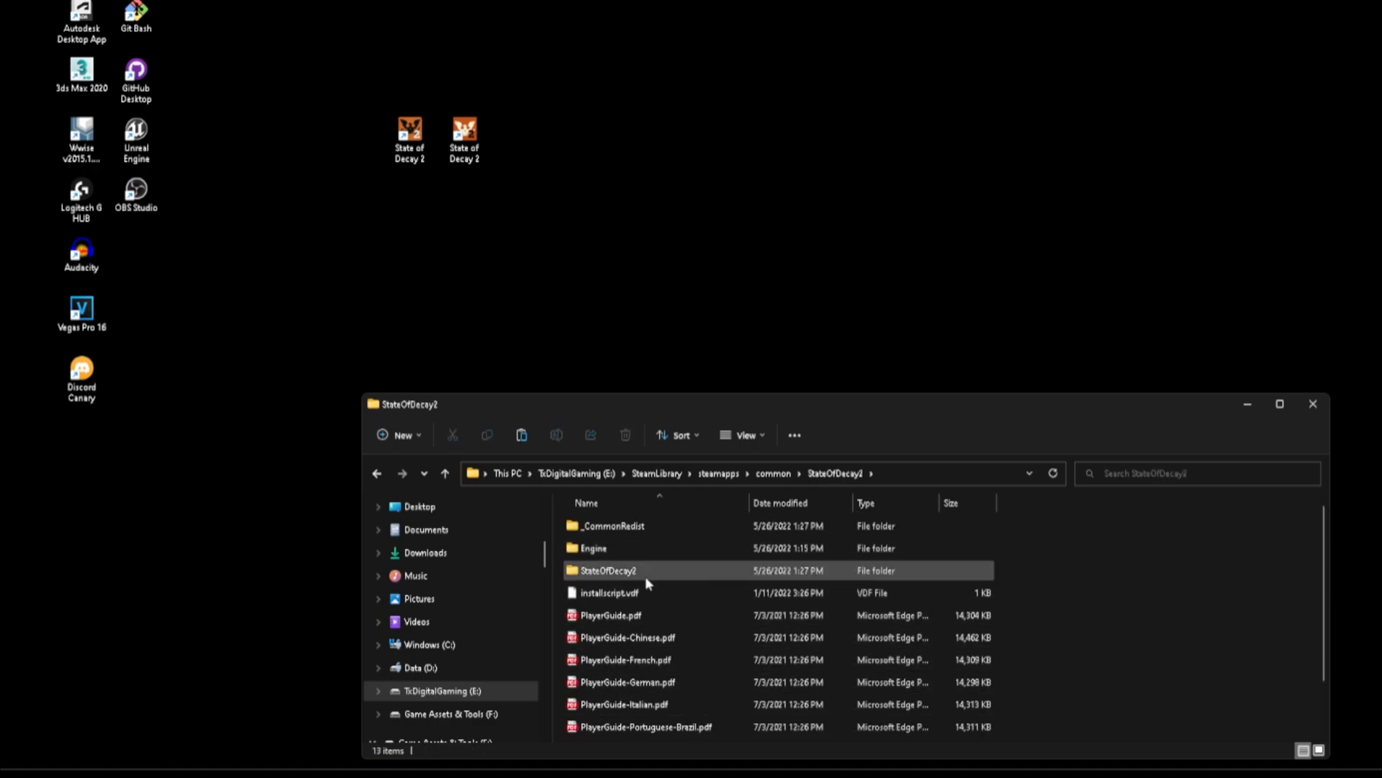
double_click(606, 570)
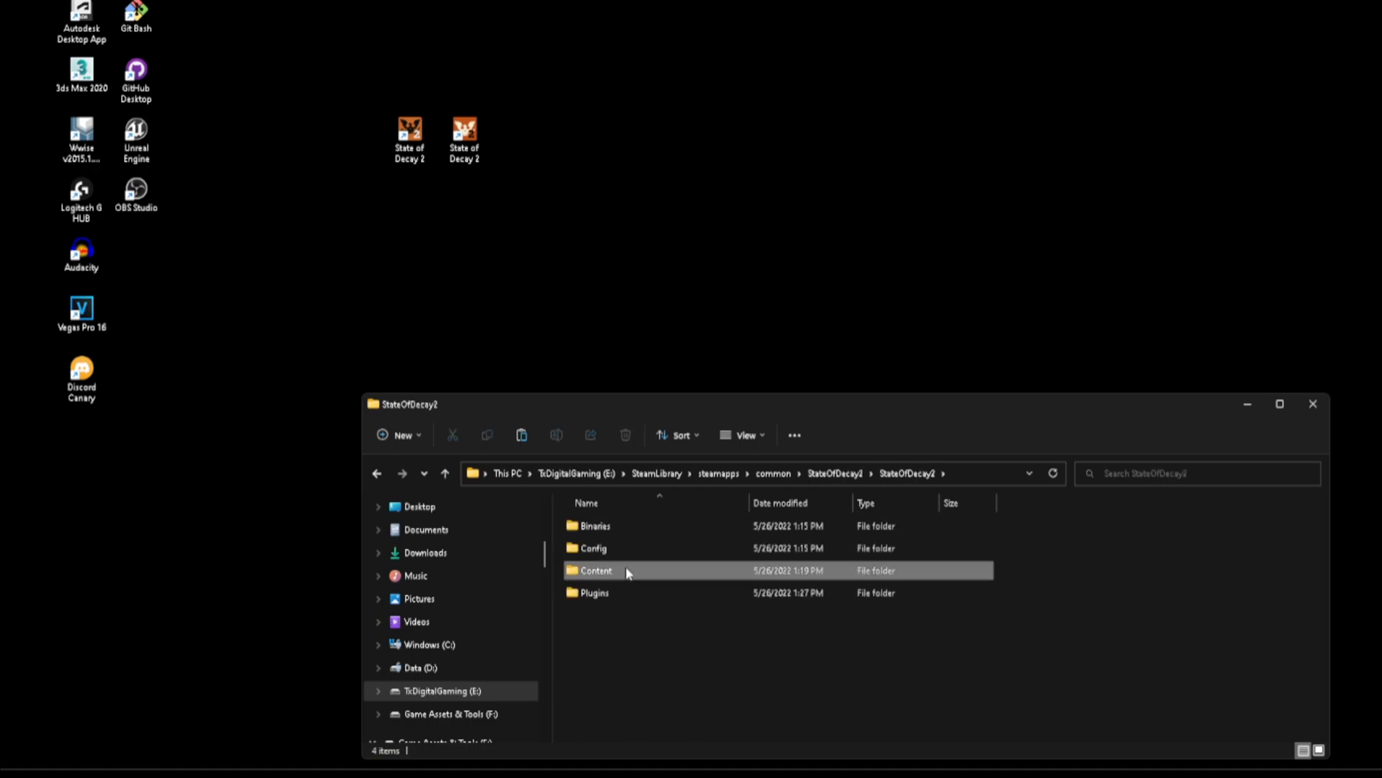
double_click(596, 570)
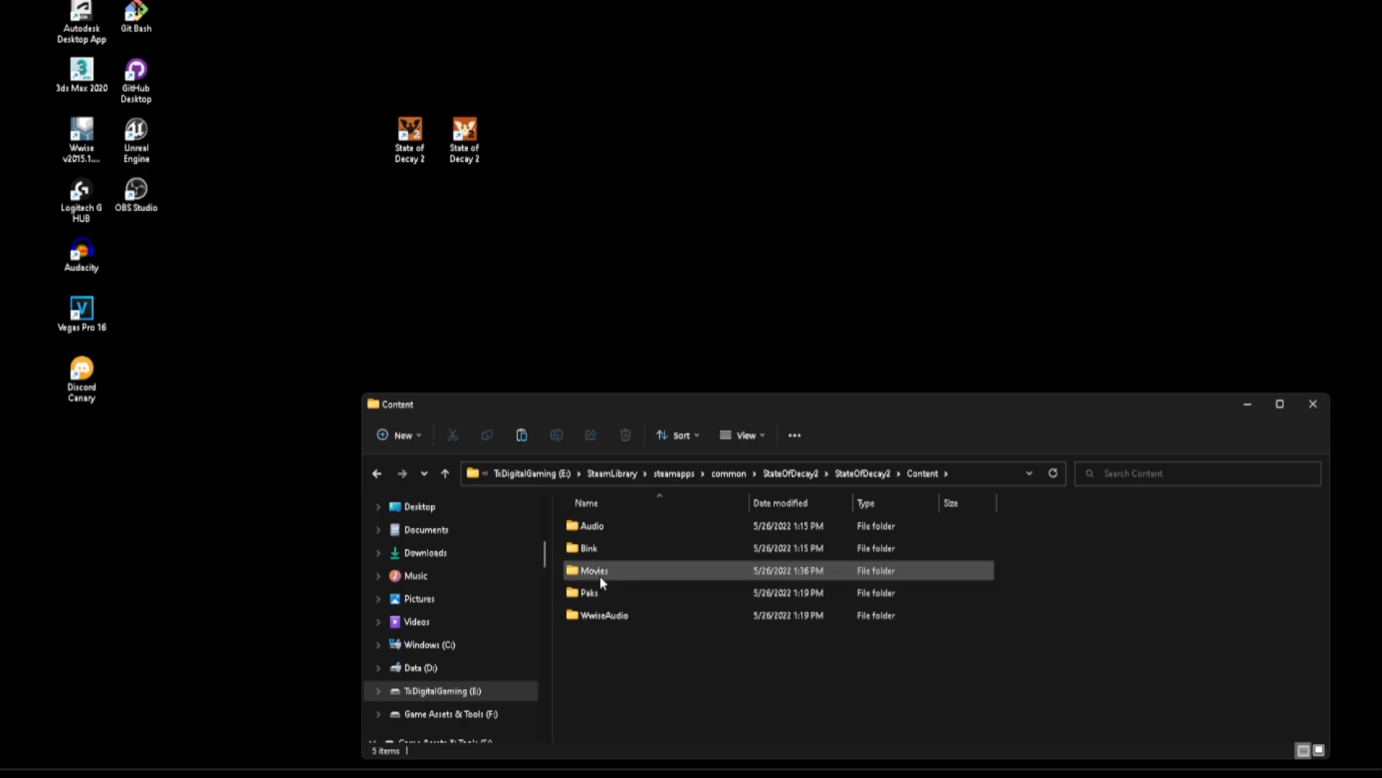
double_click(592, 571)
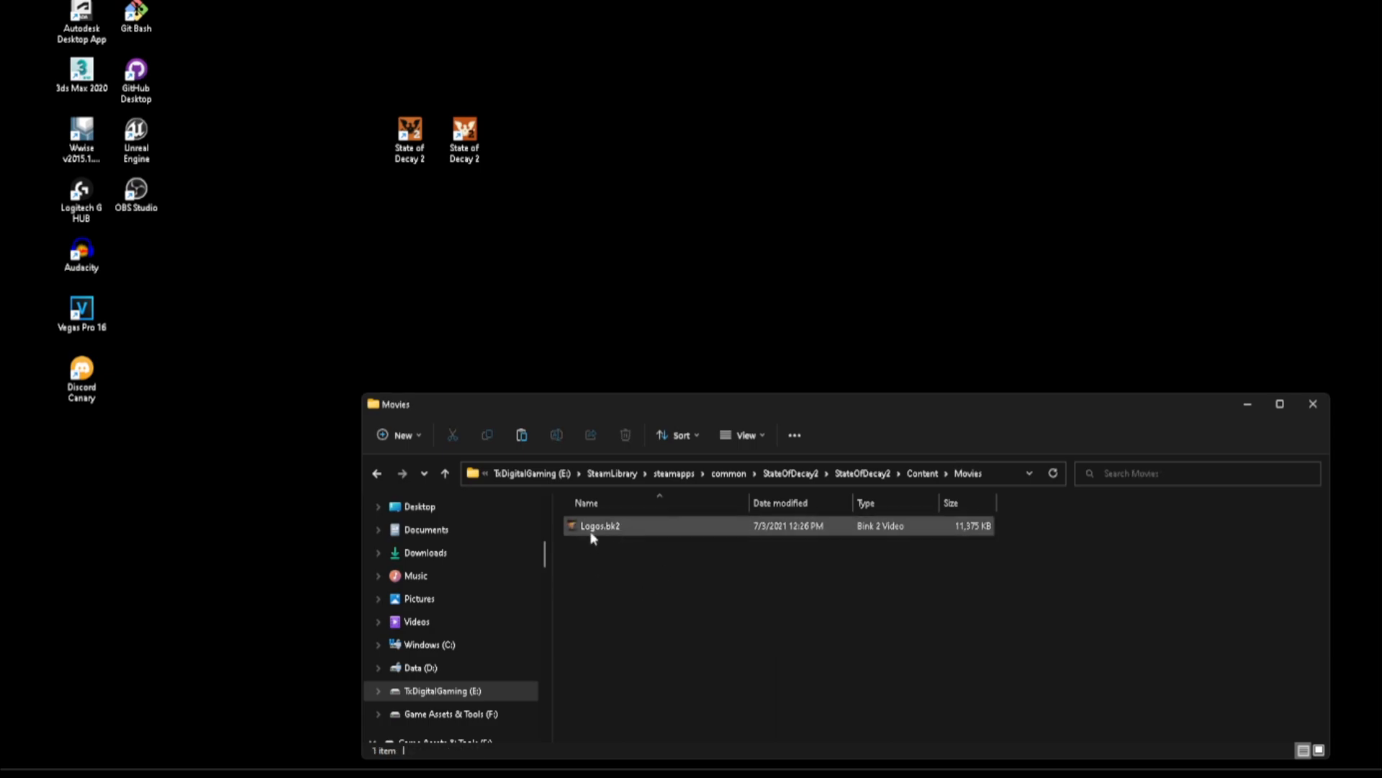
mouse_move(599, 525)
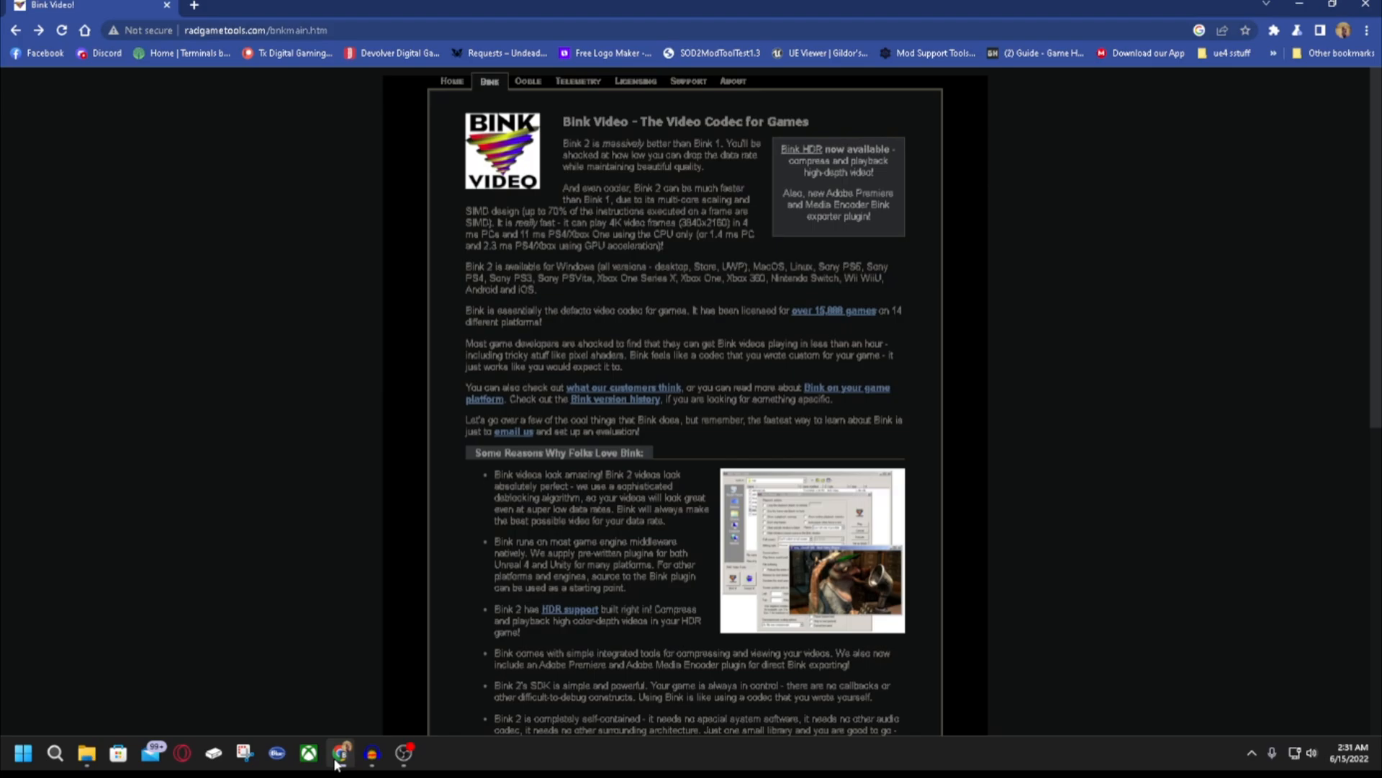
- Scroll the Bink Video page down to the 'Download the RAD Video Tools' link
scroll("down", 3)
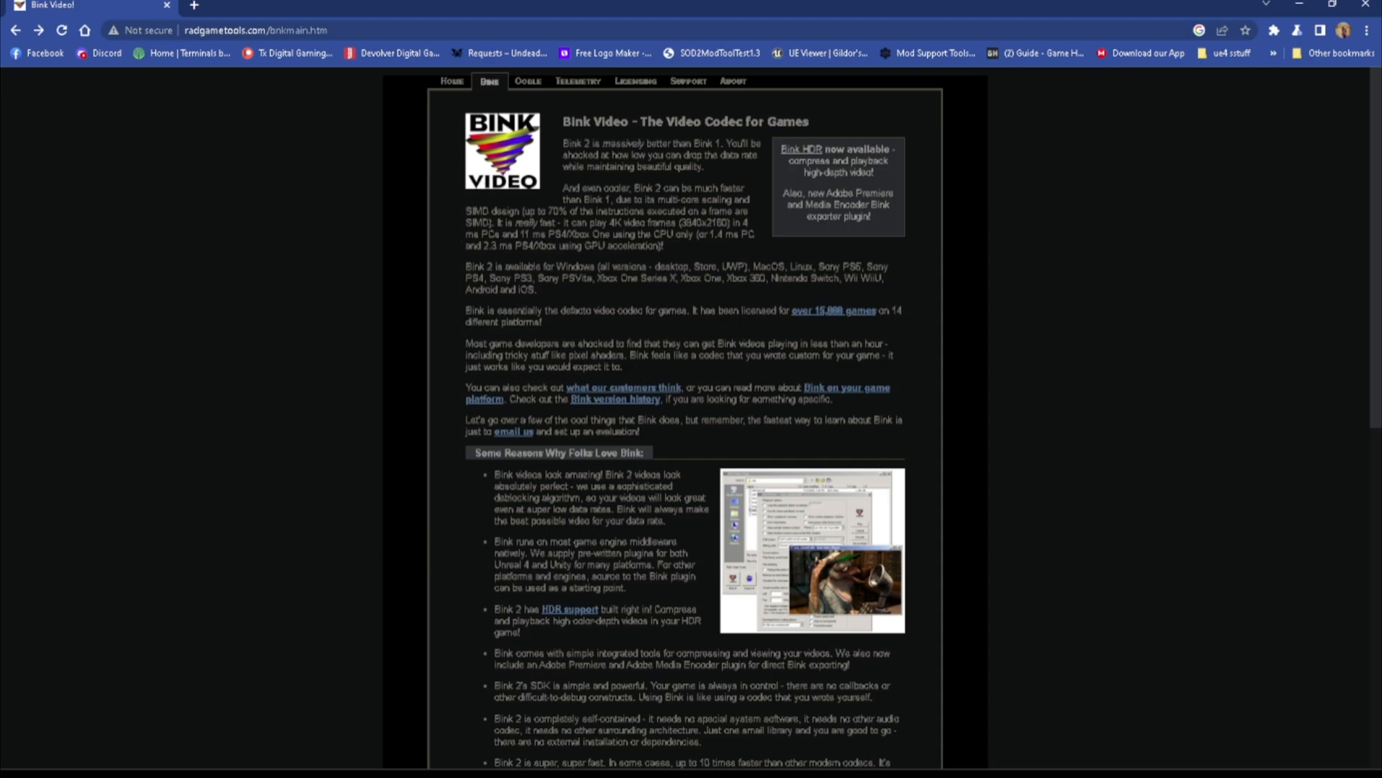
scroll("down", 3)
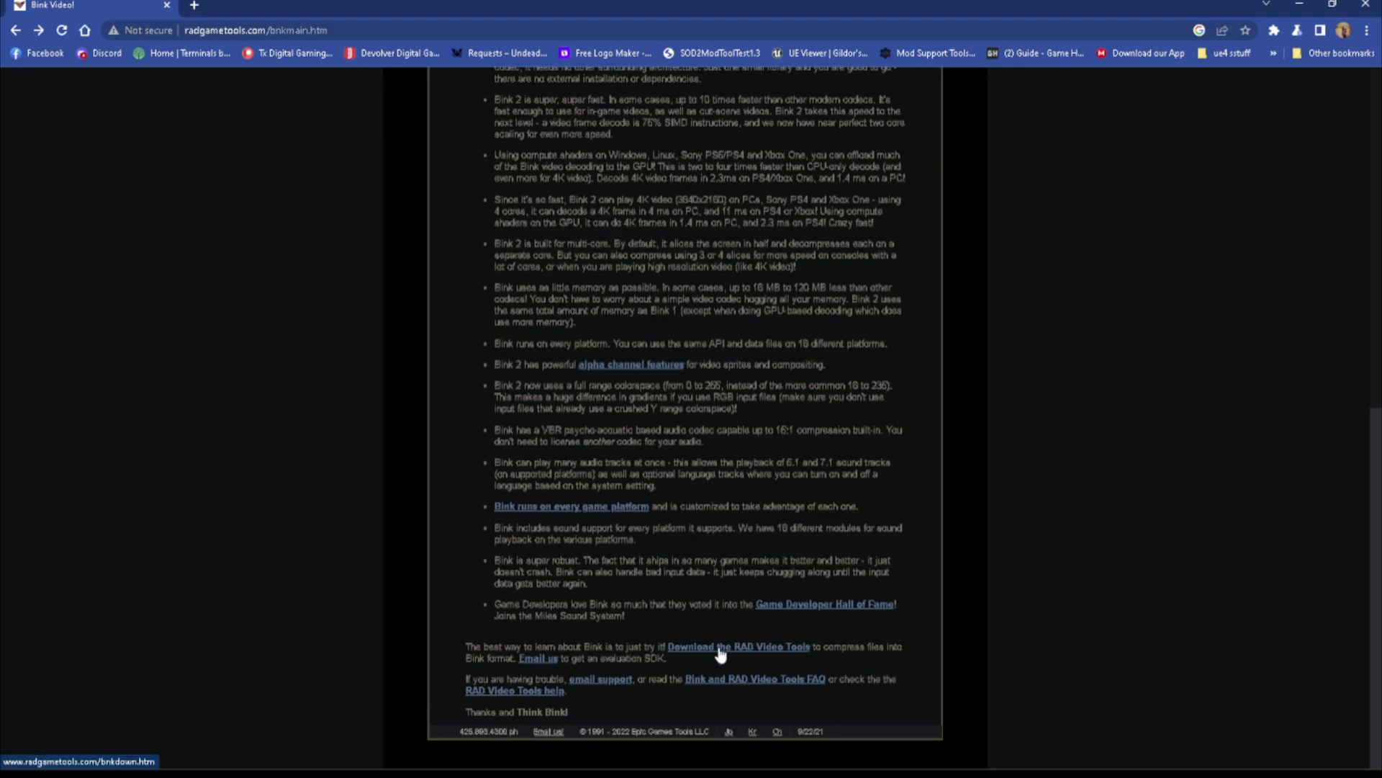
- Go to the Bink Downloads page and select the archive password RAD
left_click(736, 647)
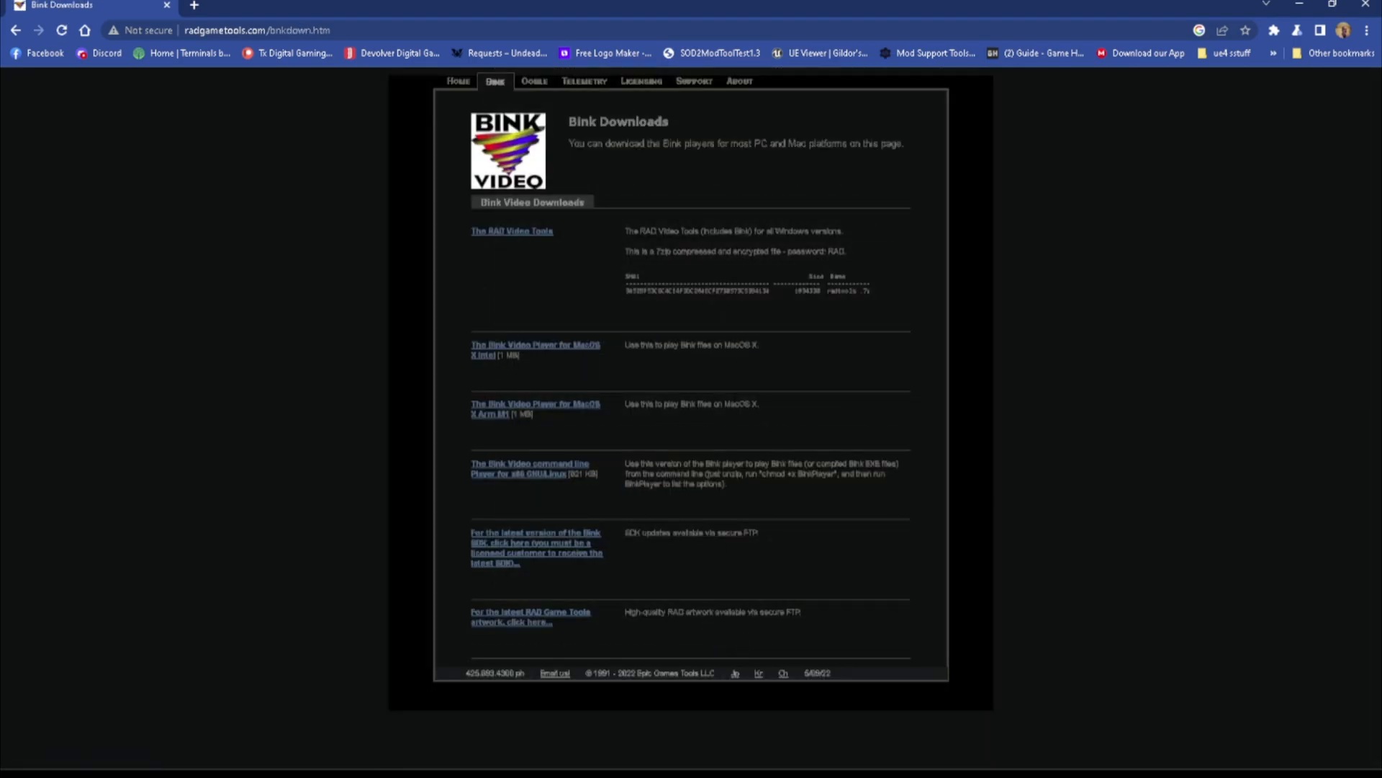
mouse_move(511, 236)
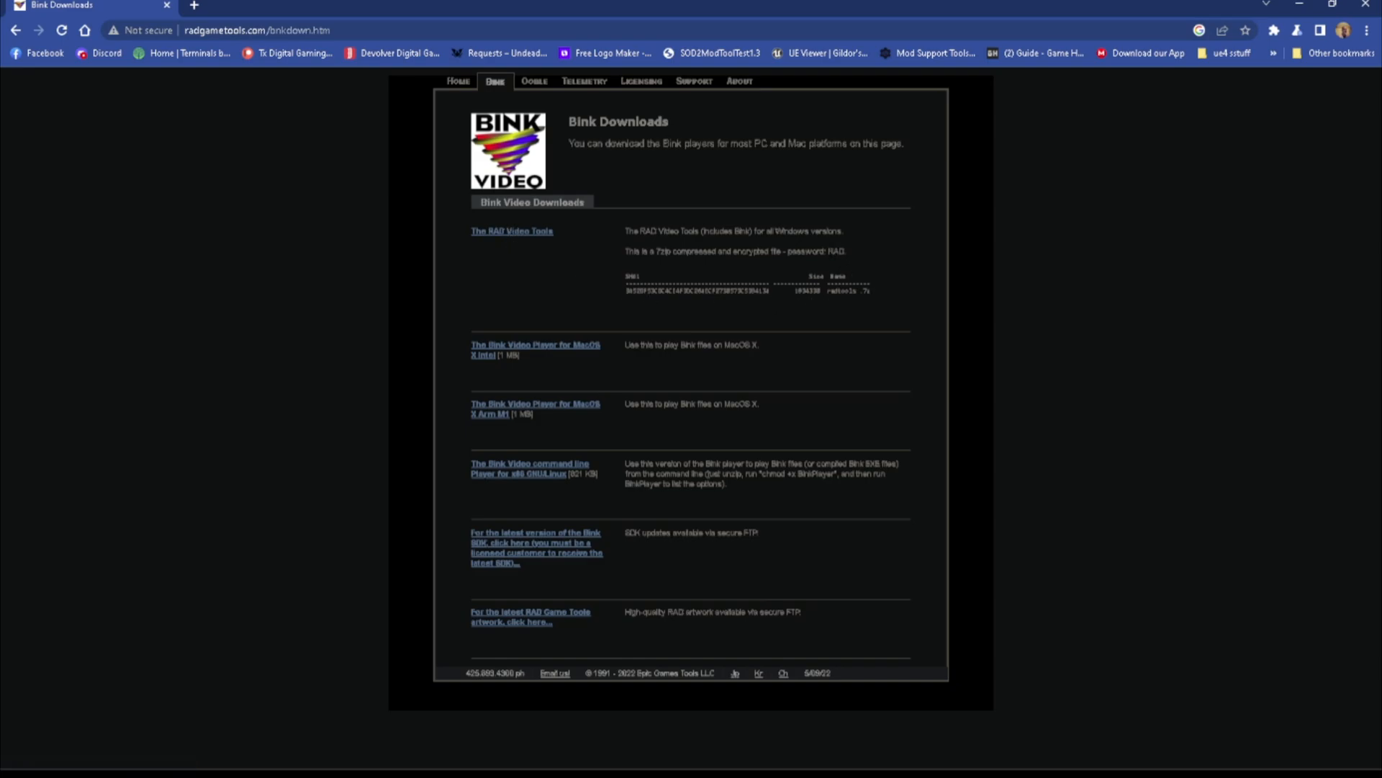
double_click(833, 251)
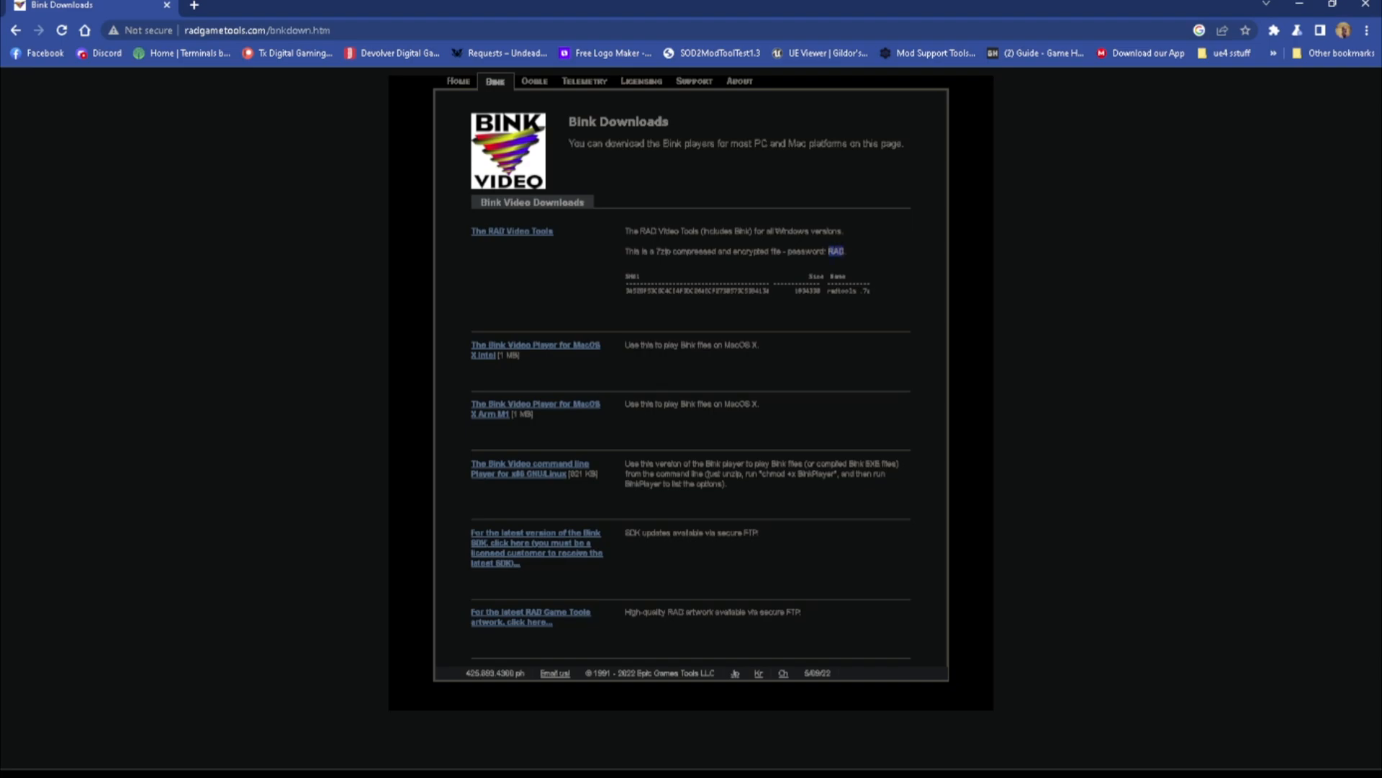
mouse_move(836, 245)
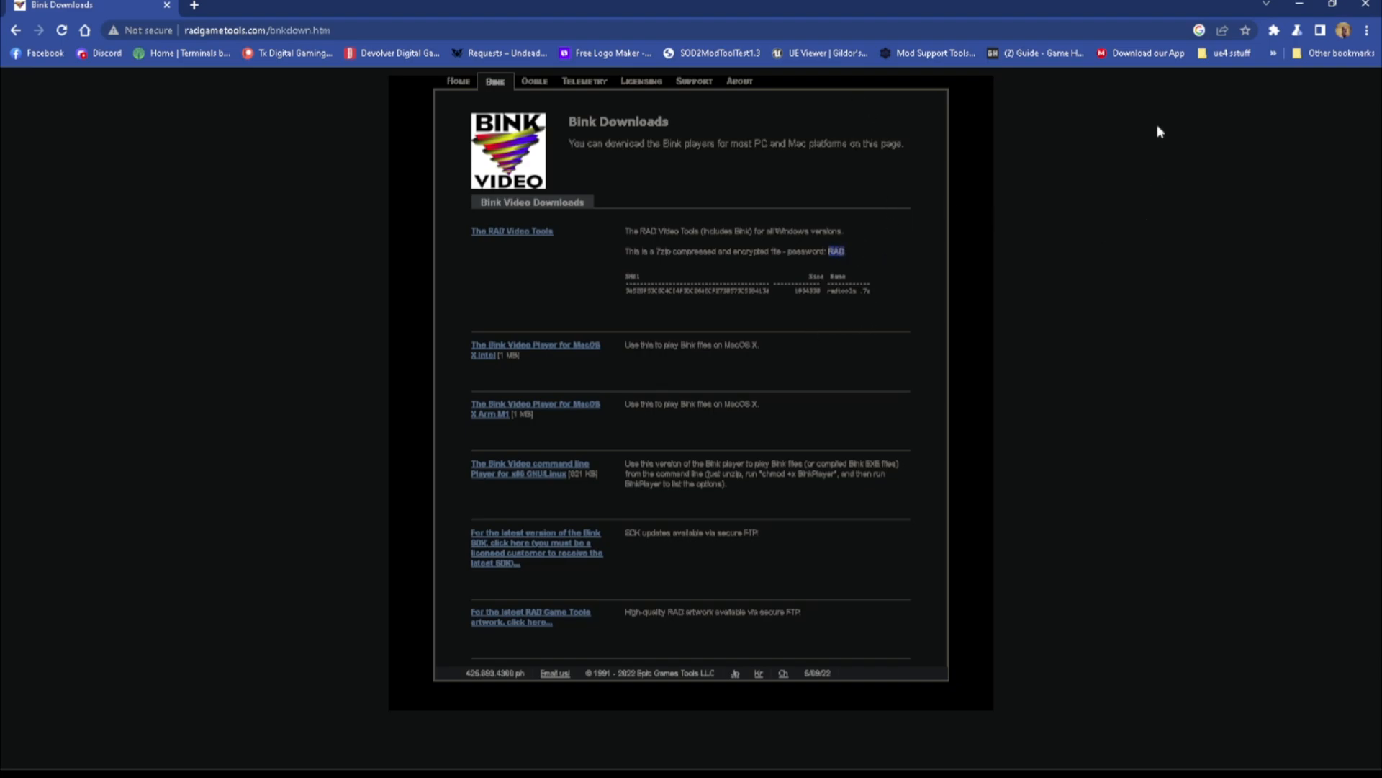
mouse_move(1162, 53)
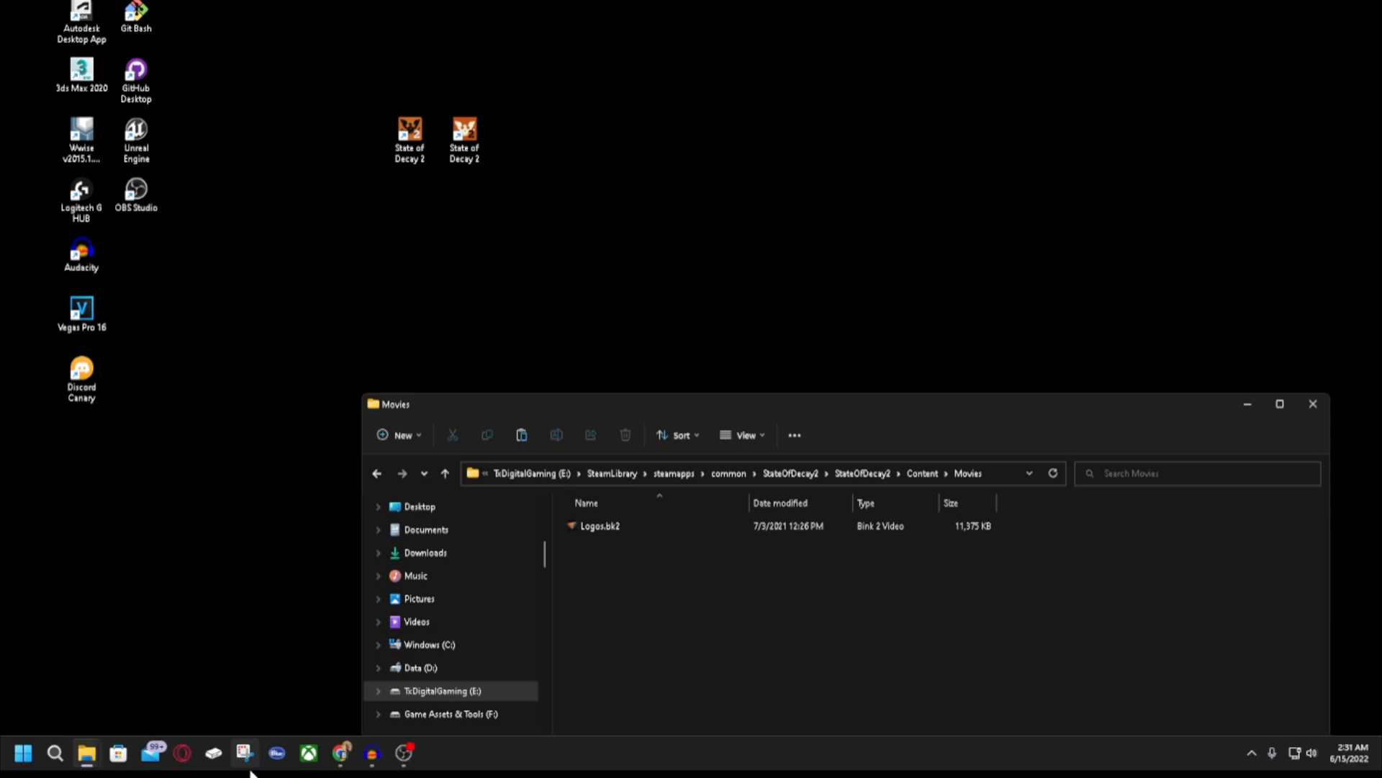
mouse_move(85, 754)
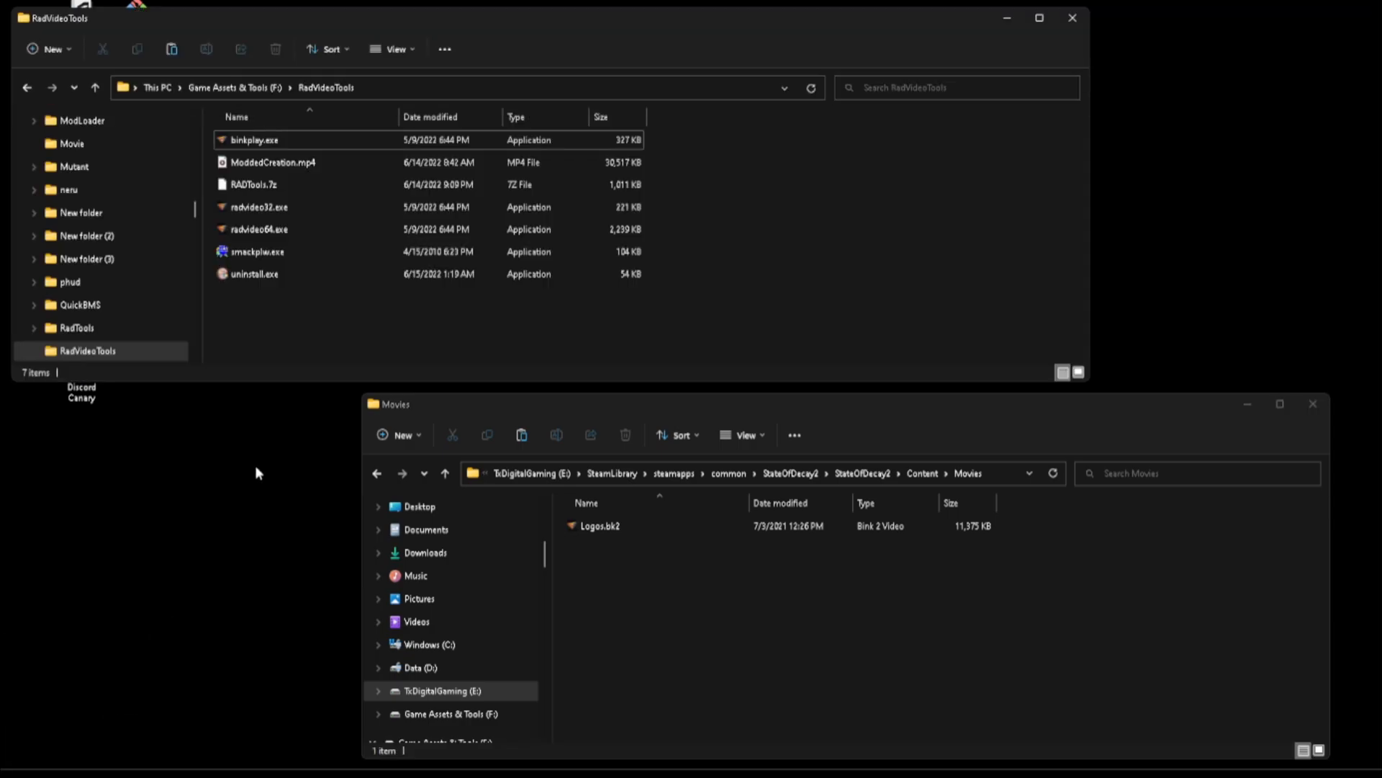
mouse_move(333, 340)
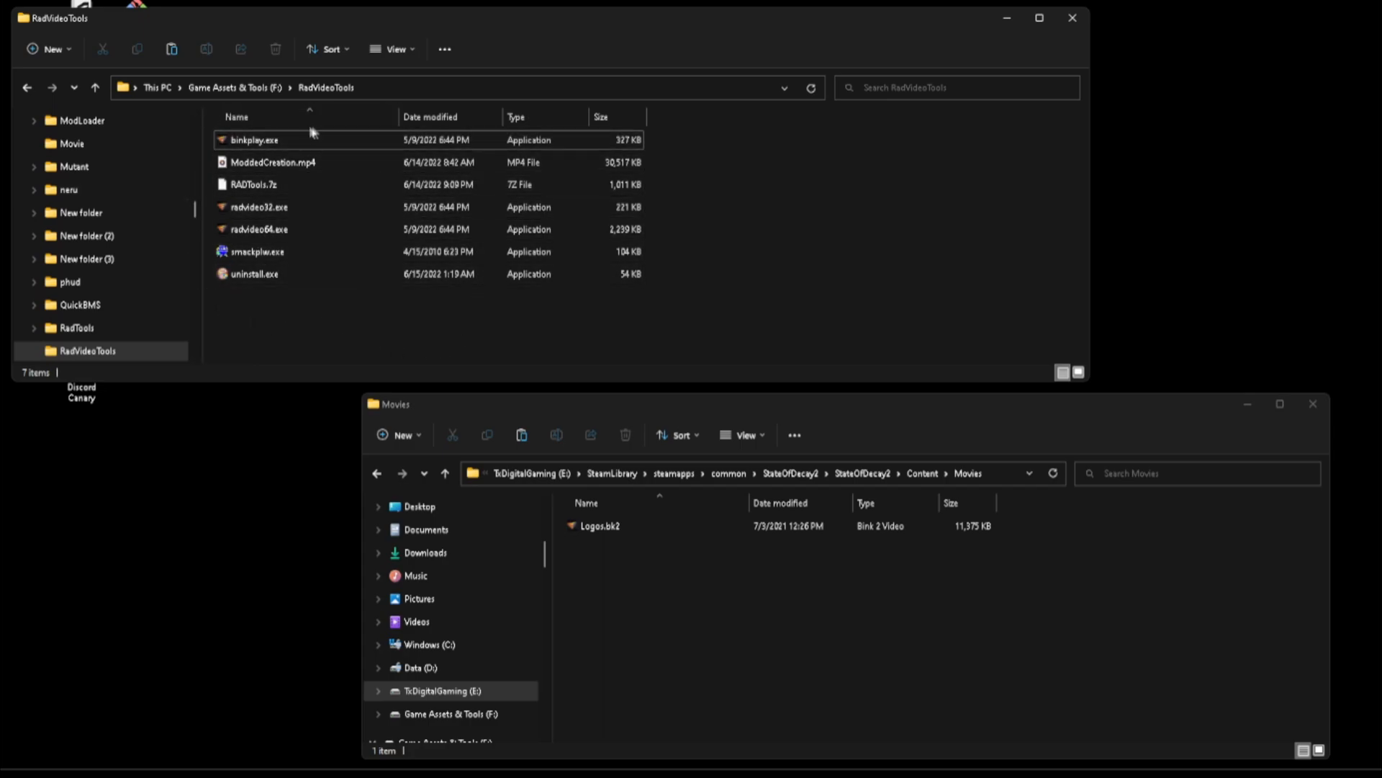
- Select ModdedCreation.mp4 in the RadVideoTools folder on drive F:
left_click(258, 229)
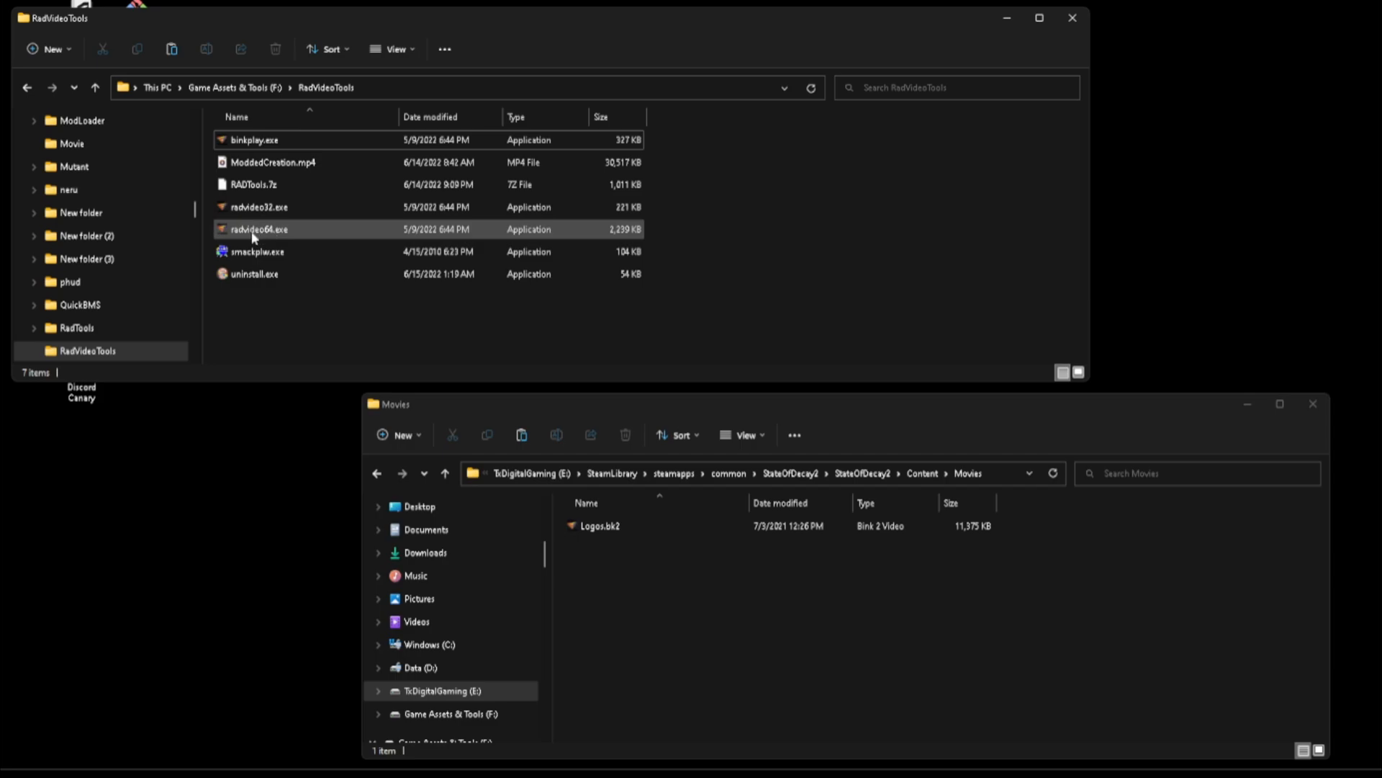
left_click(258, 229)
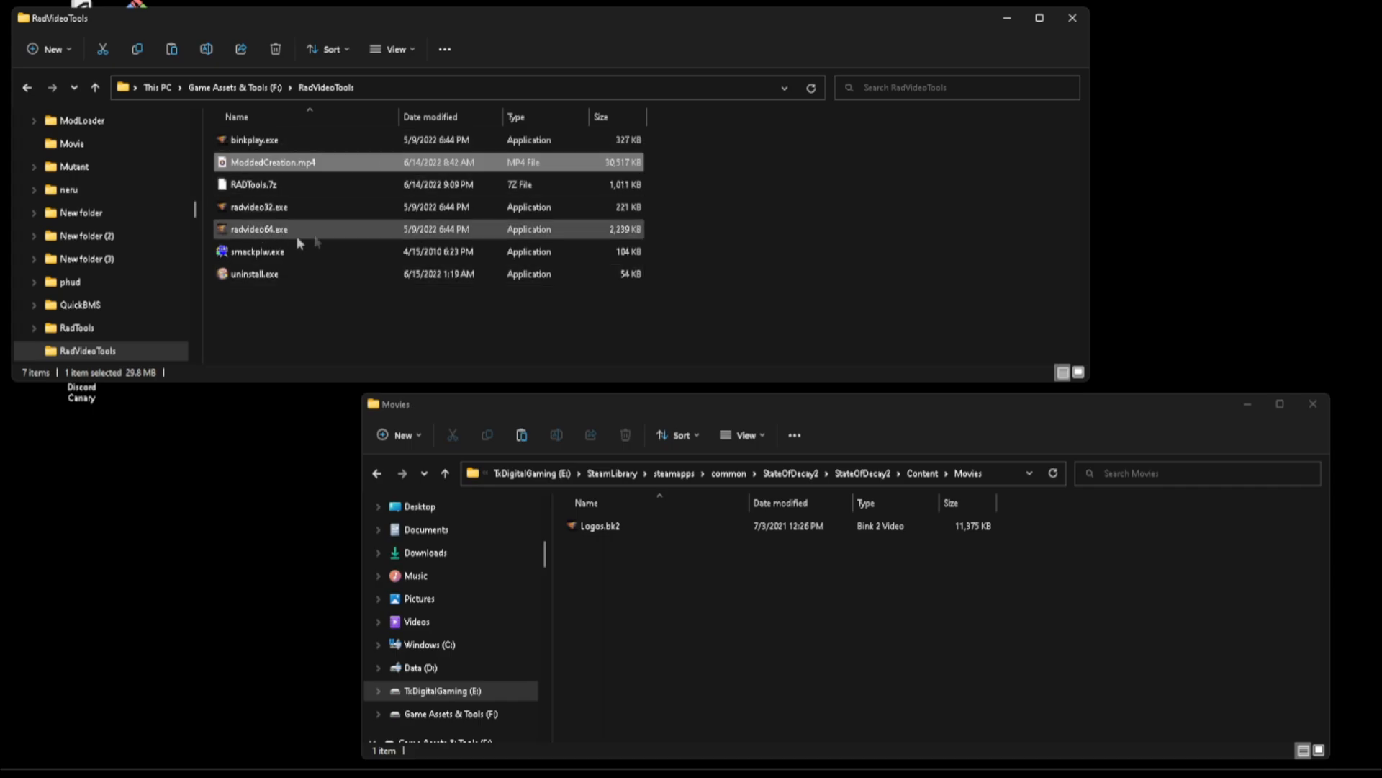
- Select radvideo64.exe in the RadVideoTools folder beside the Movies window
double_click(274, 161)
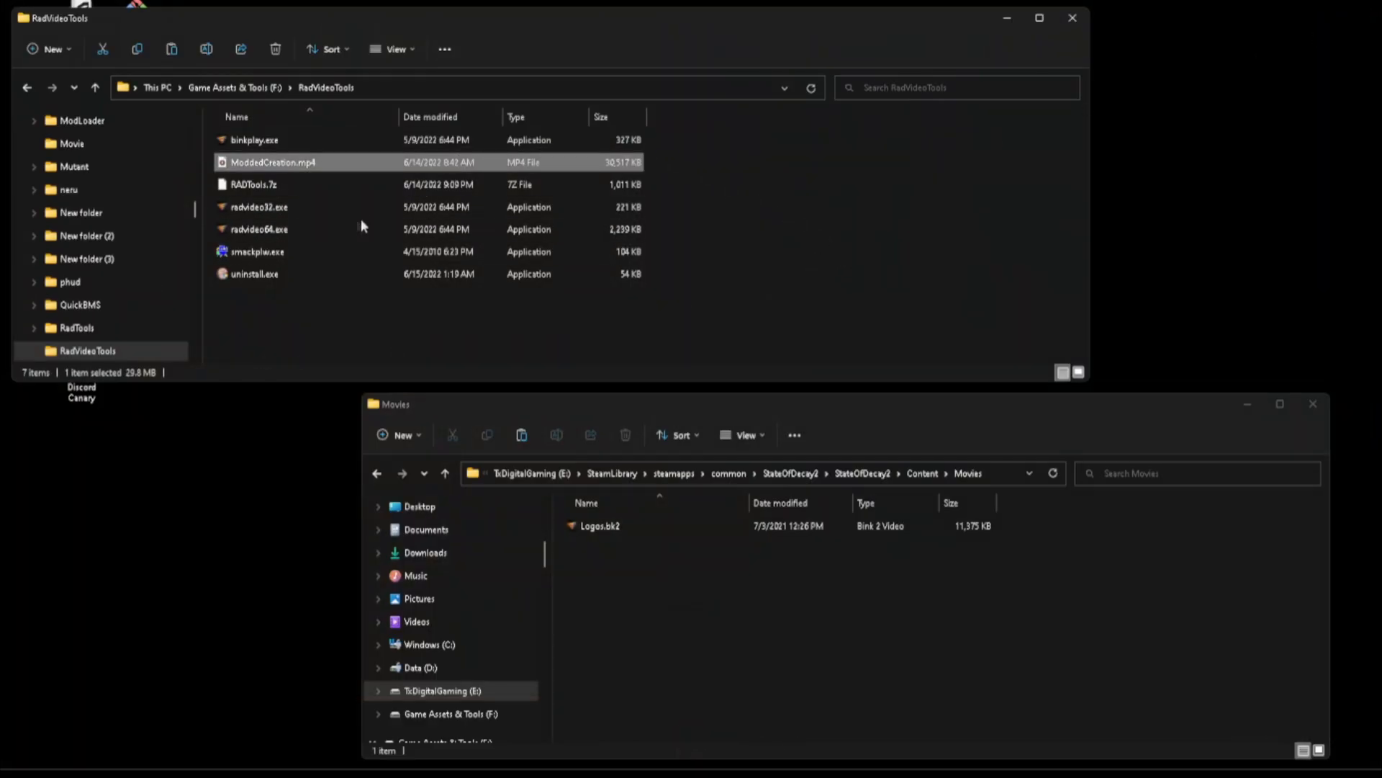
mouse_move(291, 167)
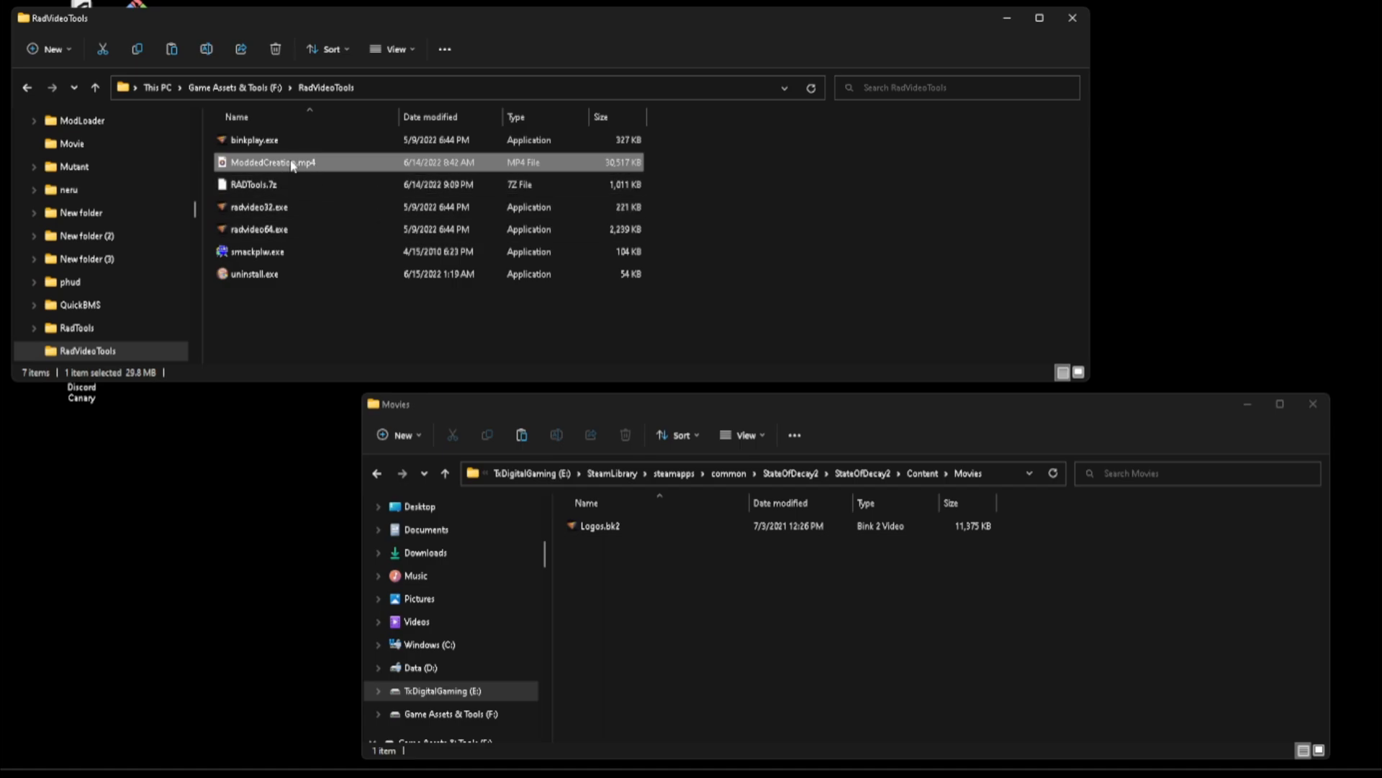
mouse_move(308, 167)
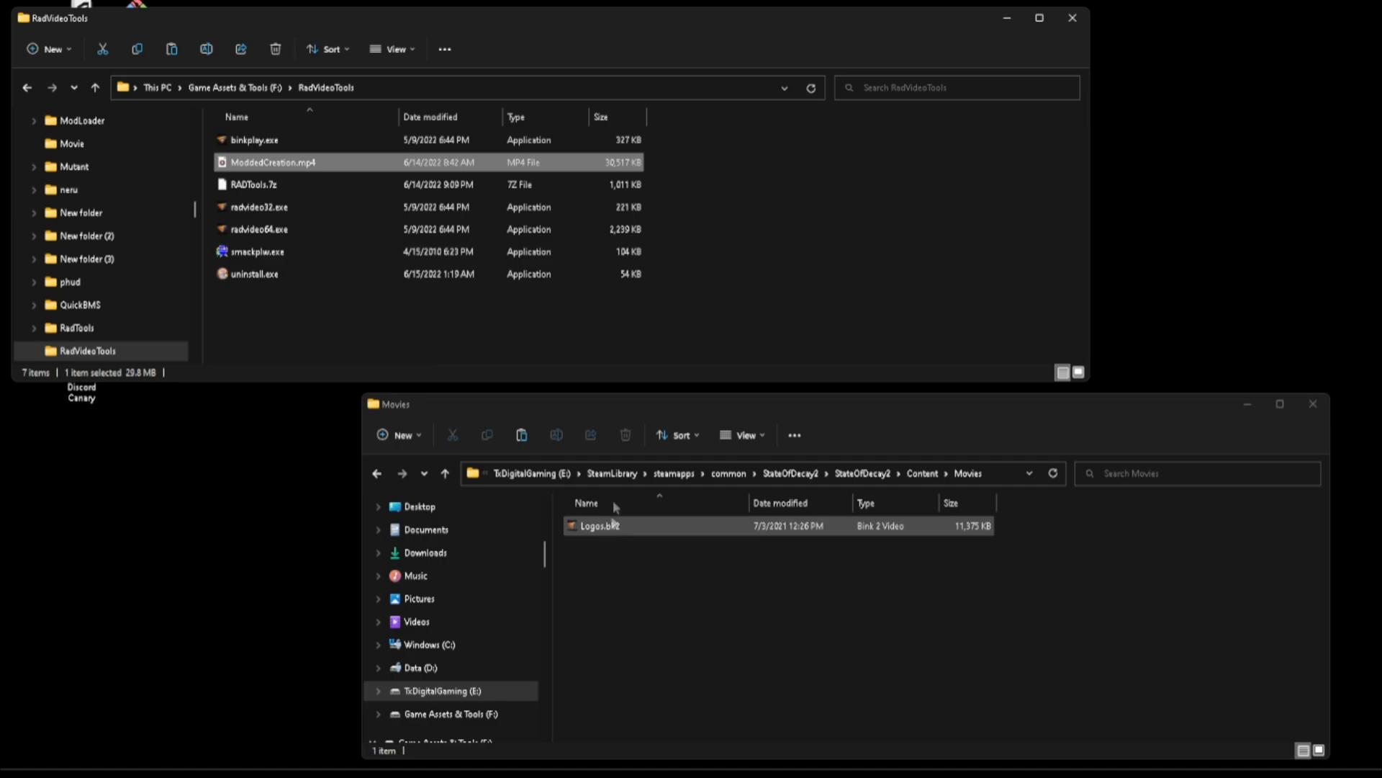
left_click(258, 229)
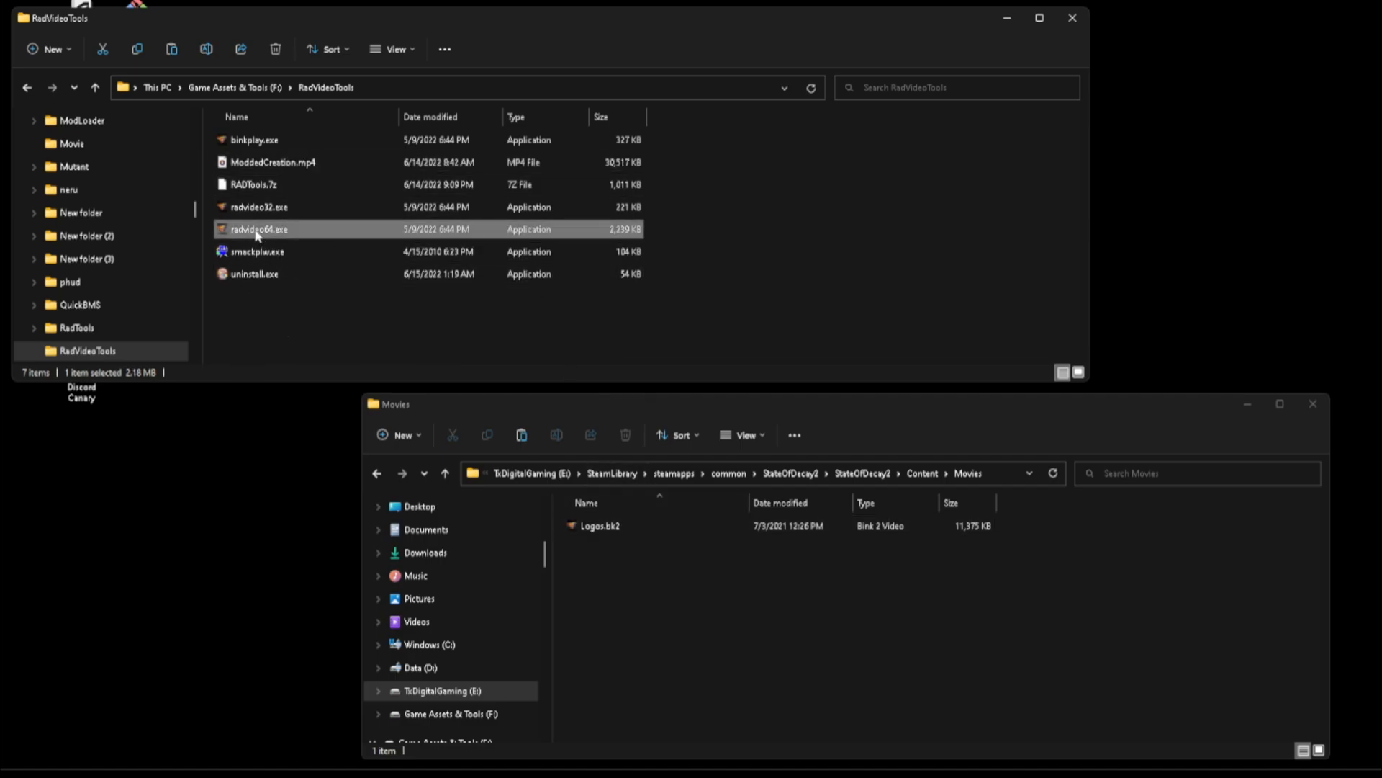
- Launch radvideo64.exe and start Bink it! on ModdedCreation.mp4
double_click(258, 229)
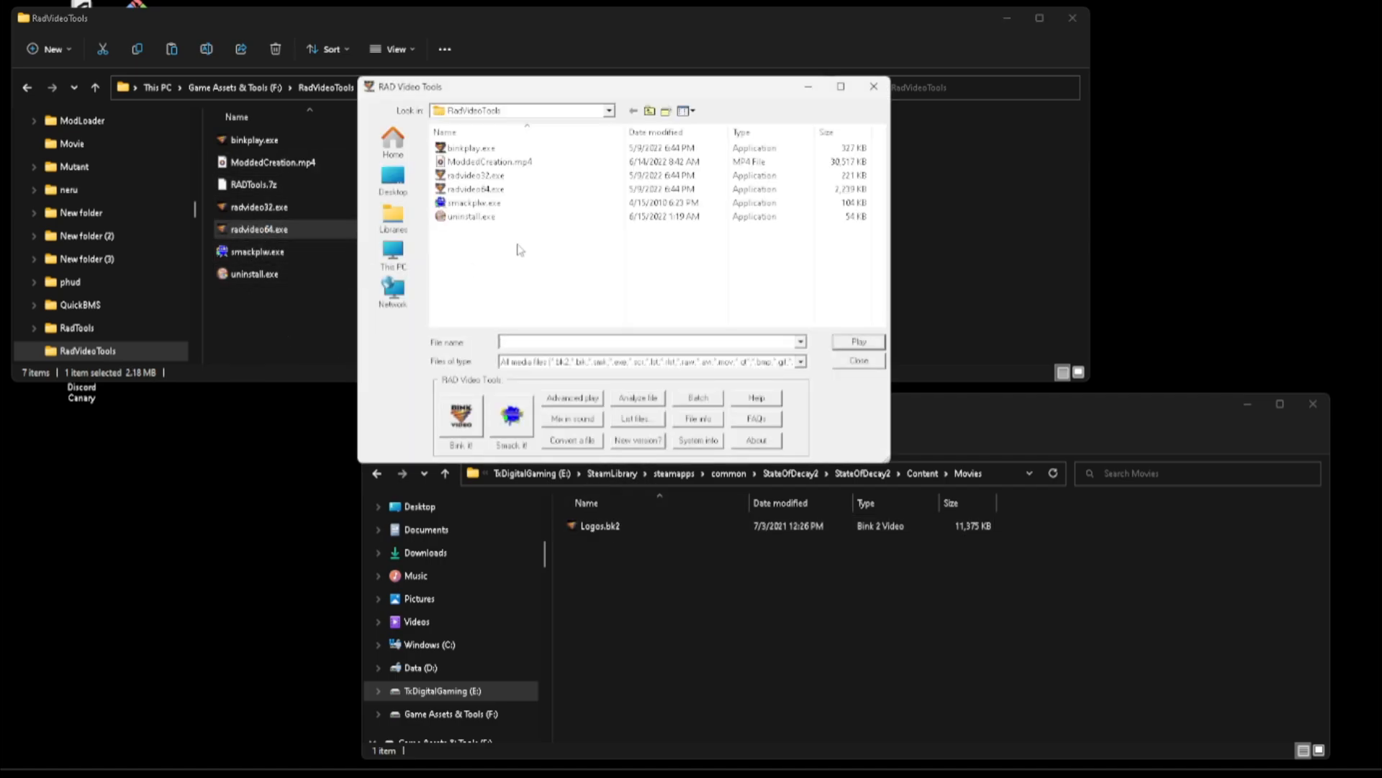
left_click(477, 174)
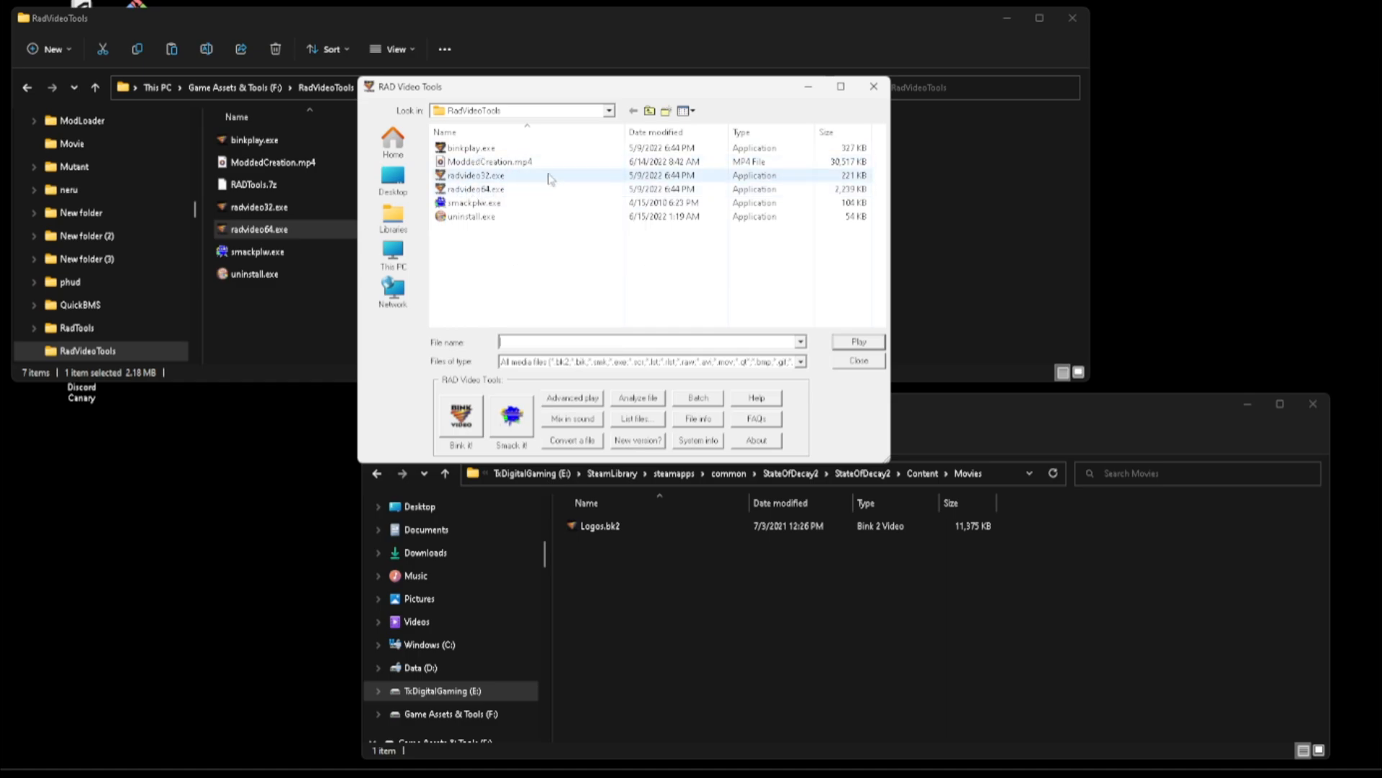
left_click(488, 161)
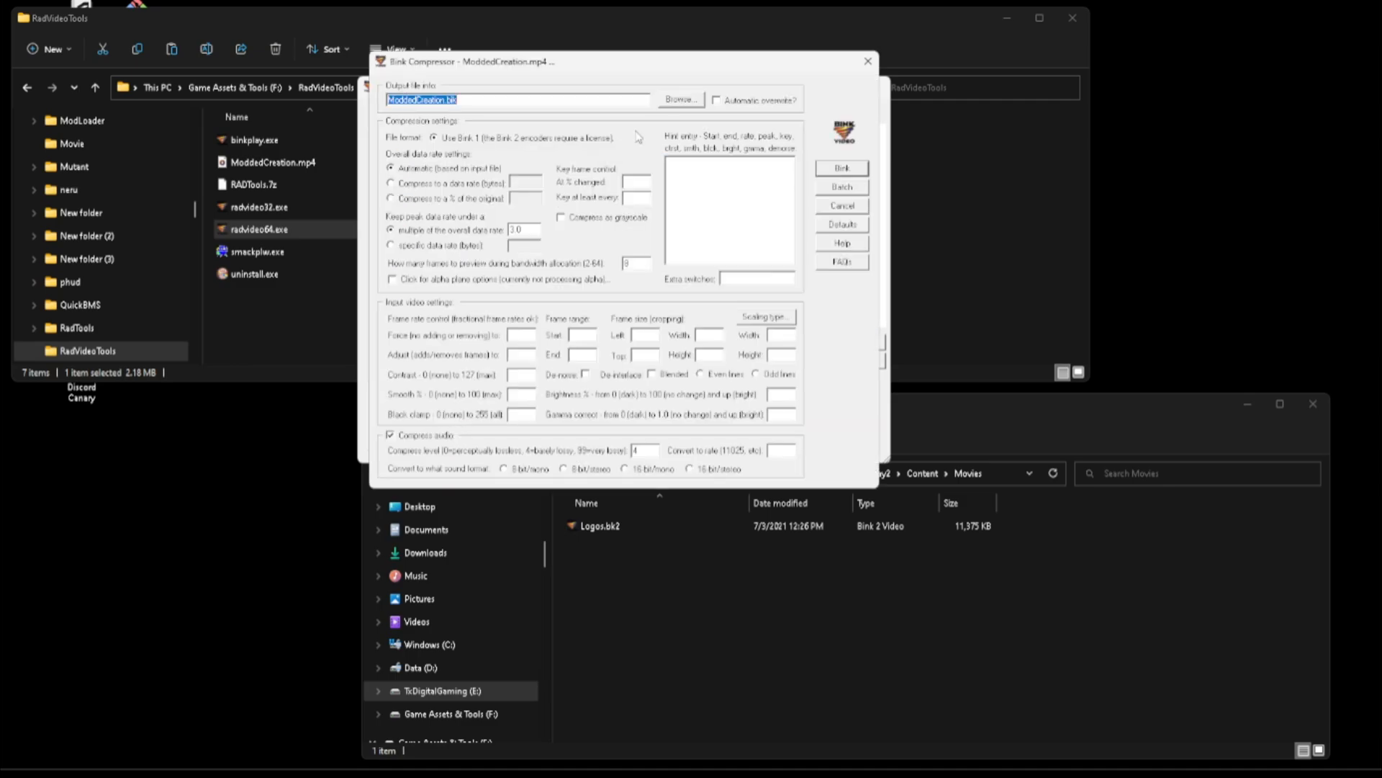
mouse_move(577, 368)
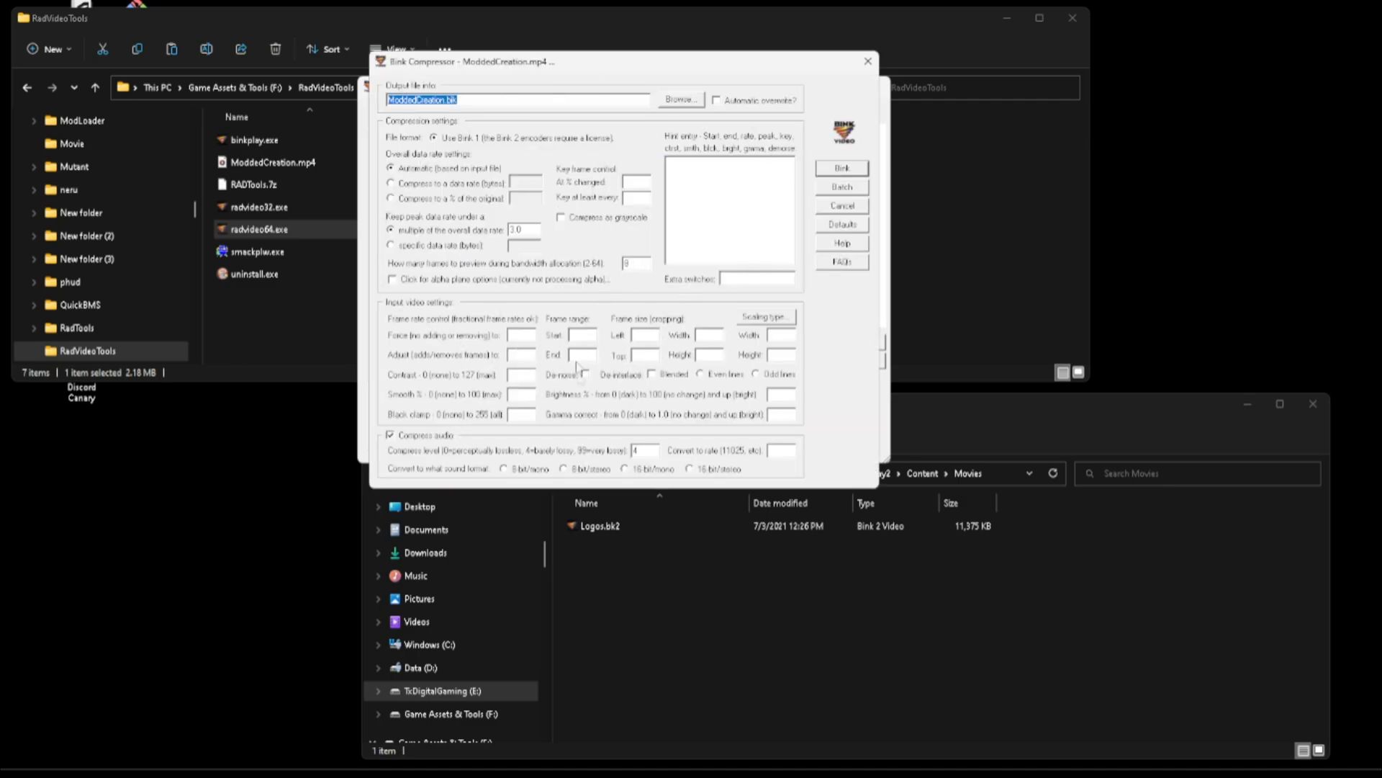
- Run the Bink compression of ModdedCreation.mp4 into ModdedCreation.bik
left_click(839, 204)
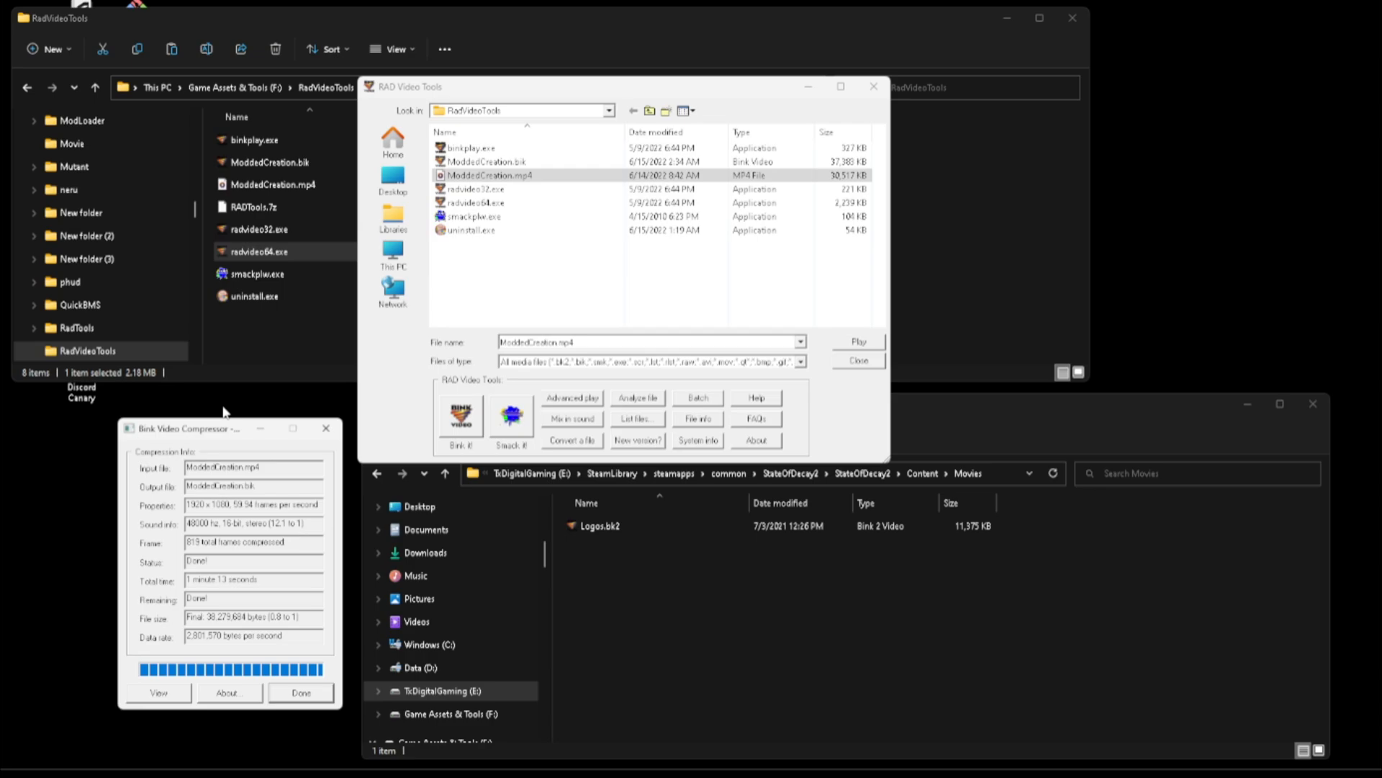
mouse_move(220, 404)
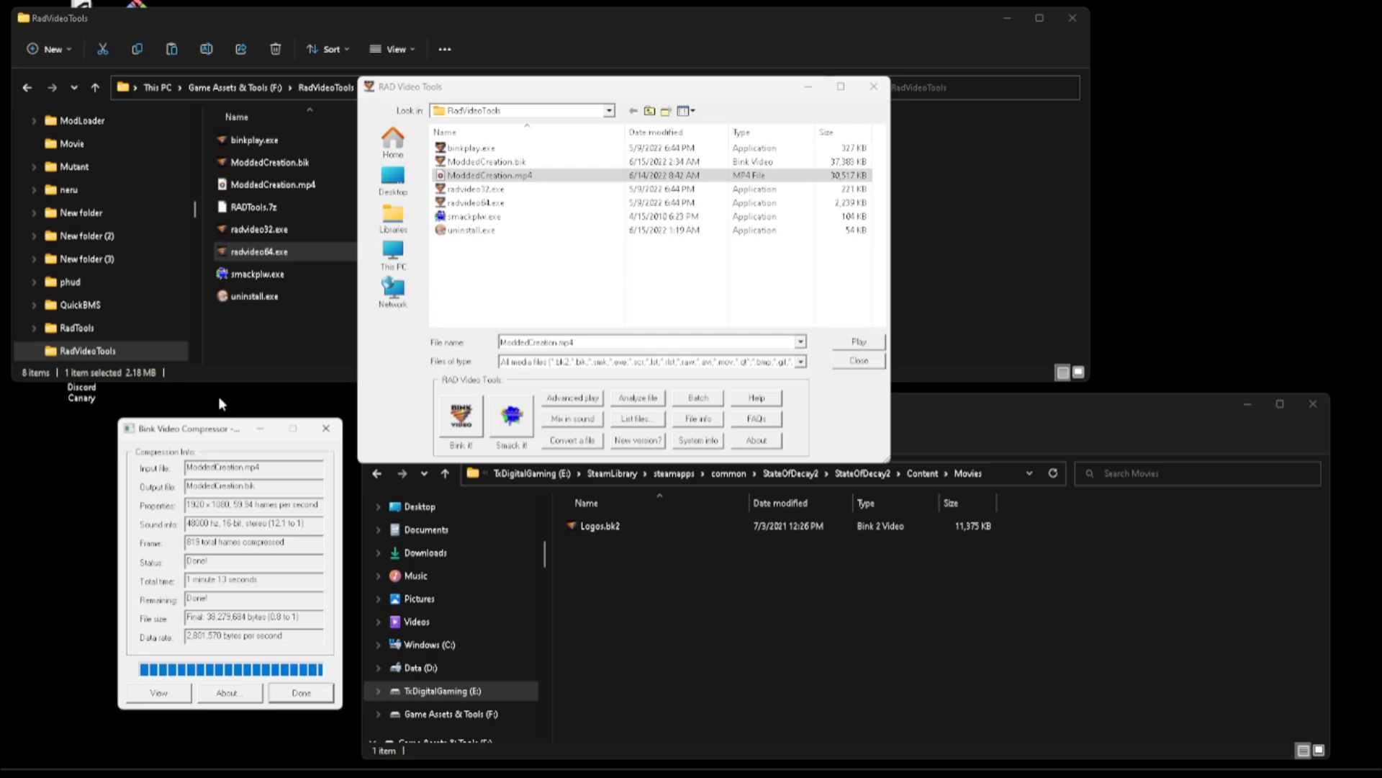
- Dismiss the finished compressor, close RAD Video Tools and return to the Explorer windows
left_click(300, 692)
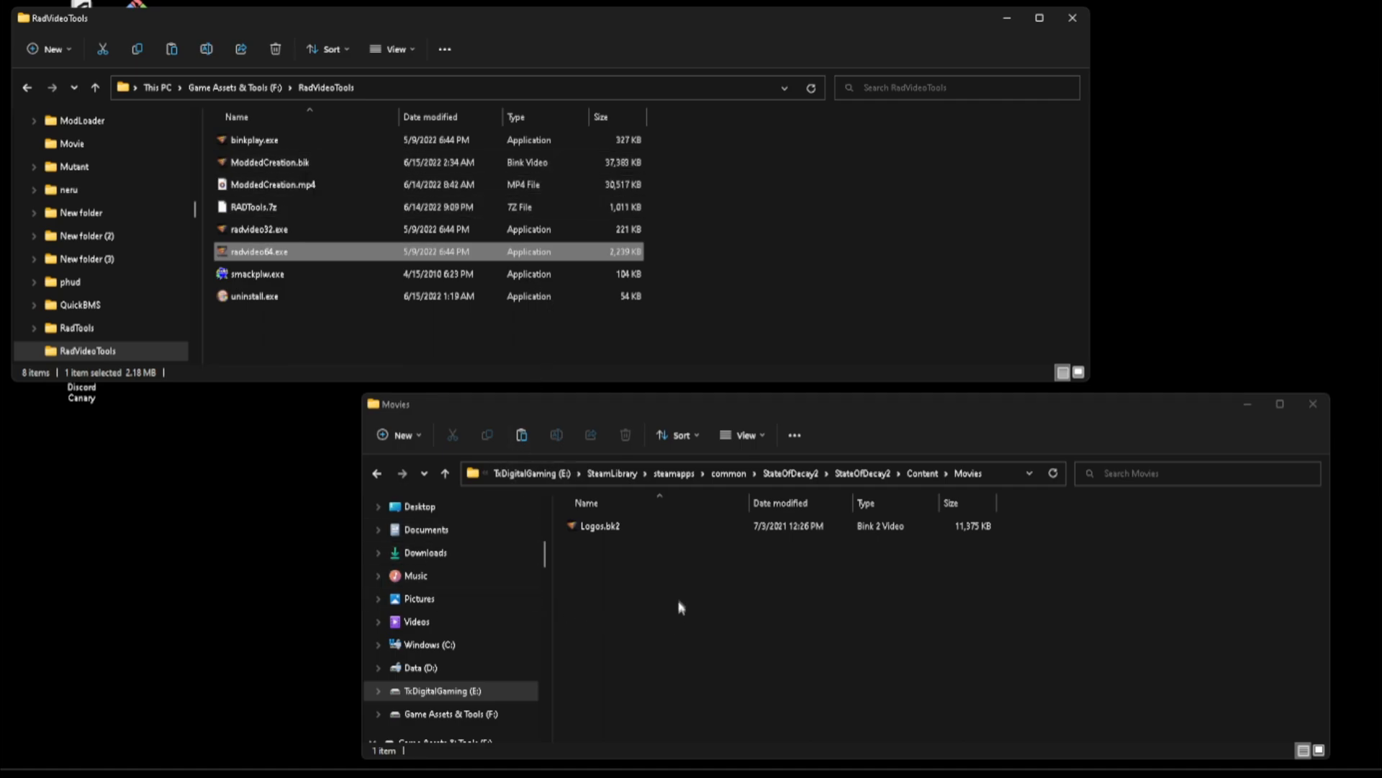
left_click(599, 525)
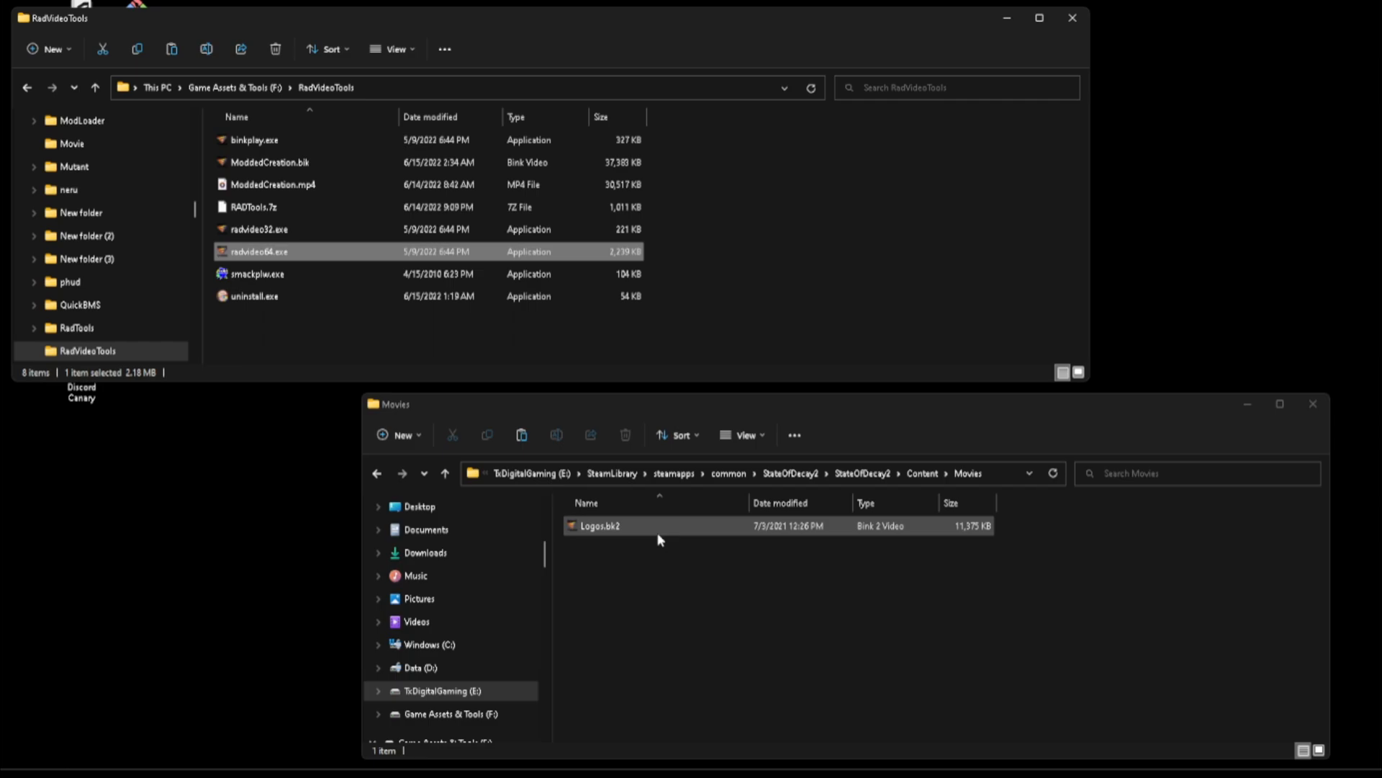
left_click(269, 162)
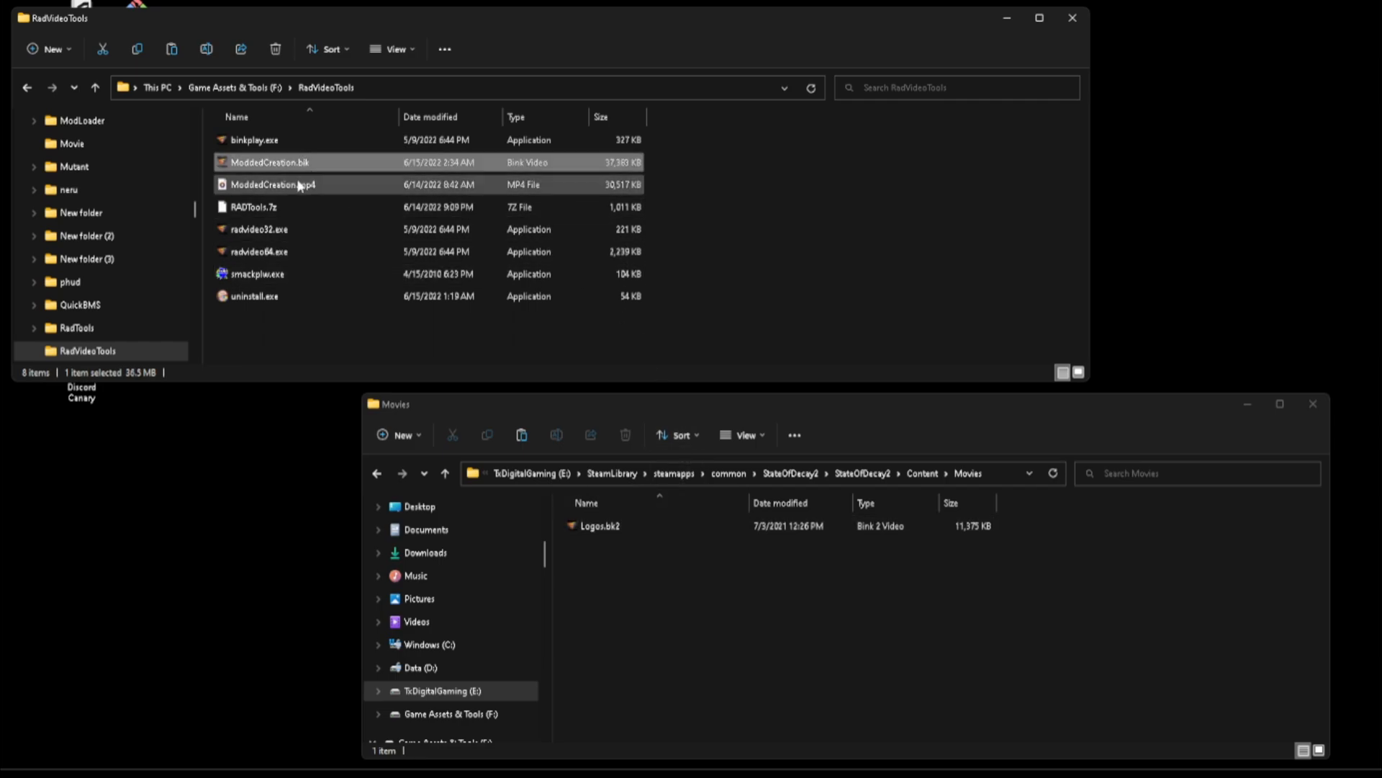
- Rename ModdedCreation.bik to the bk2 extension, then begin renaming it to Logos.bk2
left_click(272, 162)
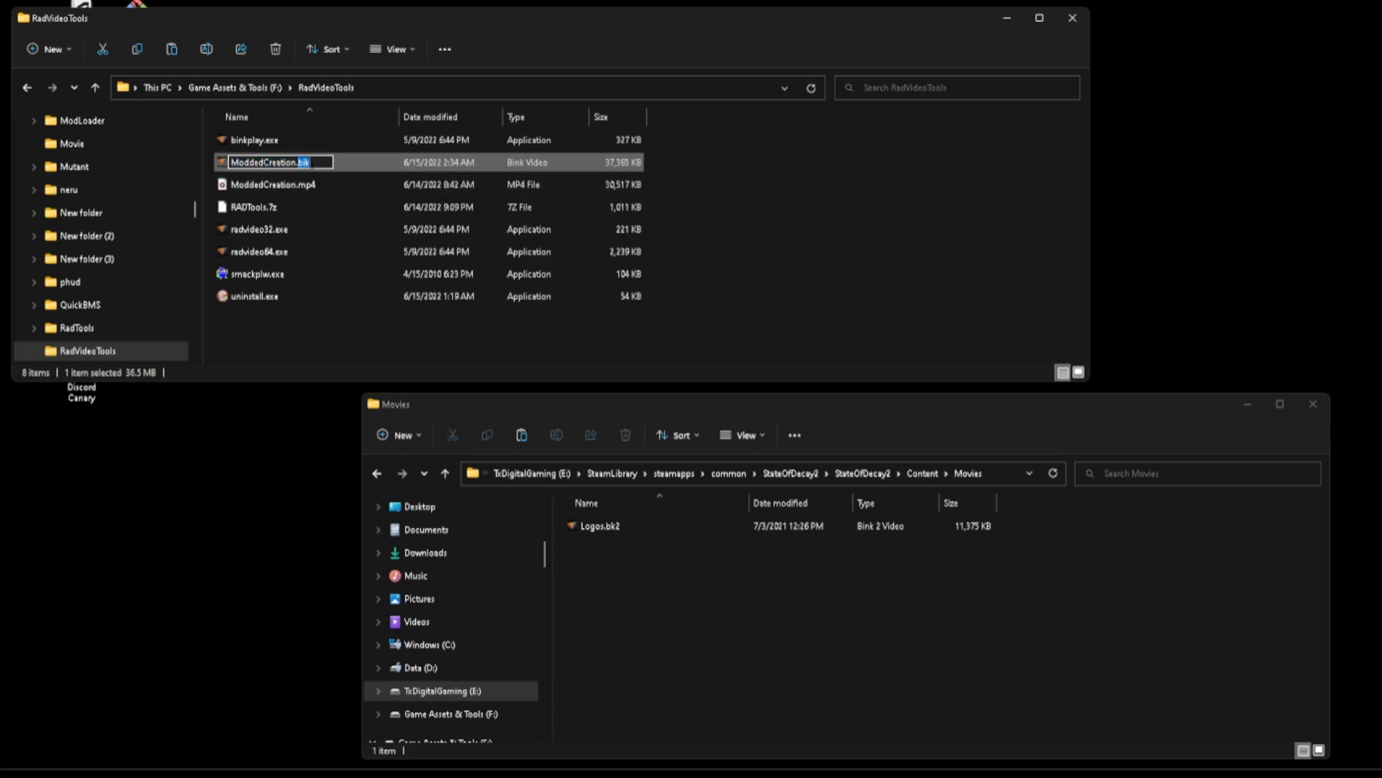
mouse_move(363, 115)
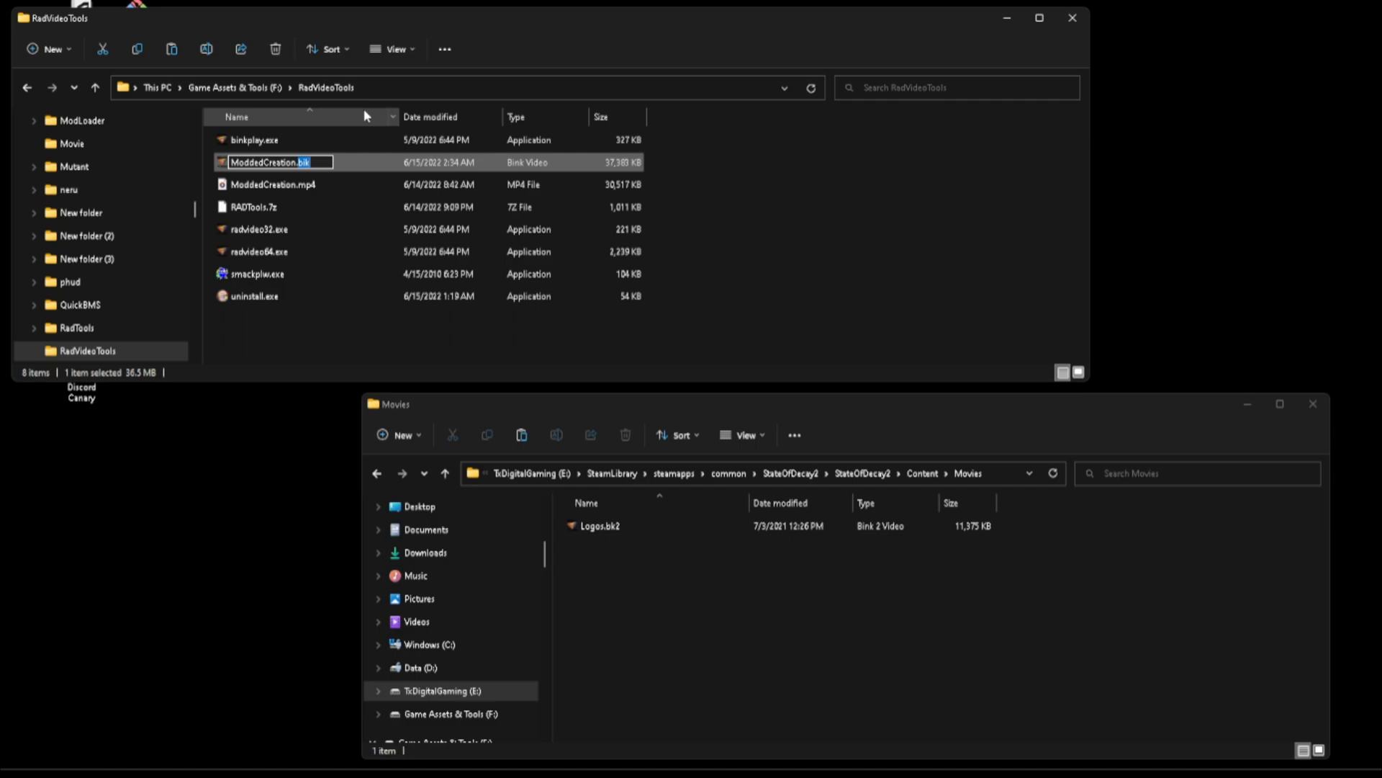
type("bk2")
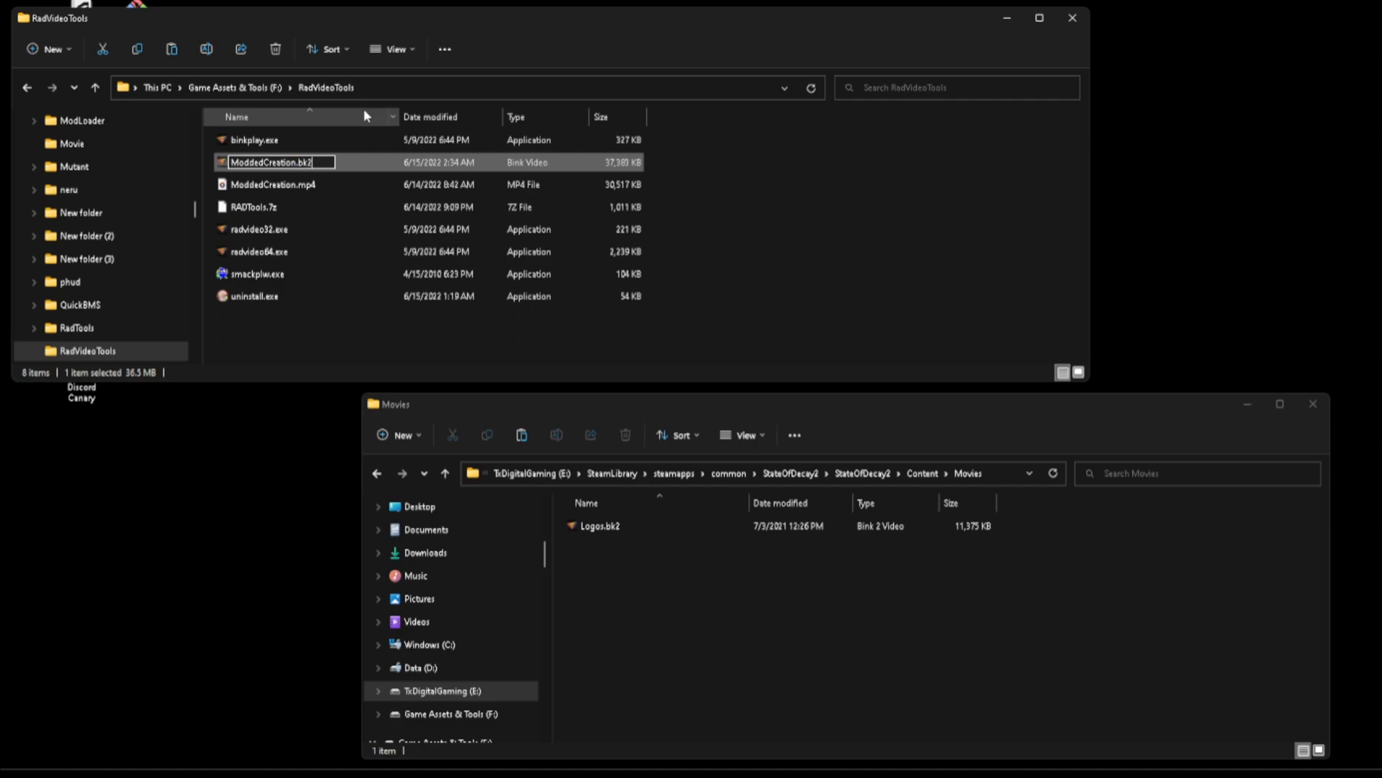
key("enter")
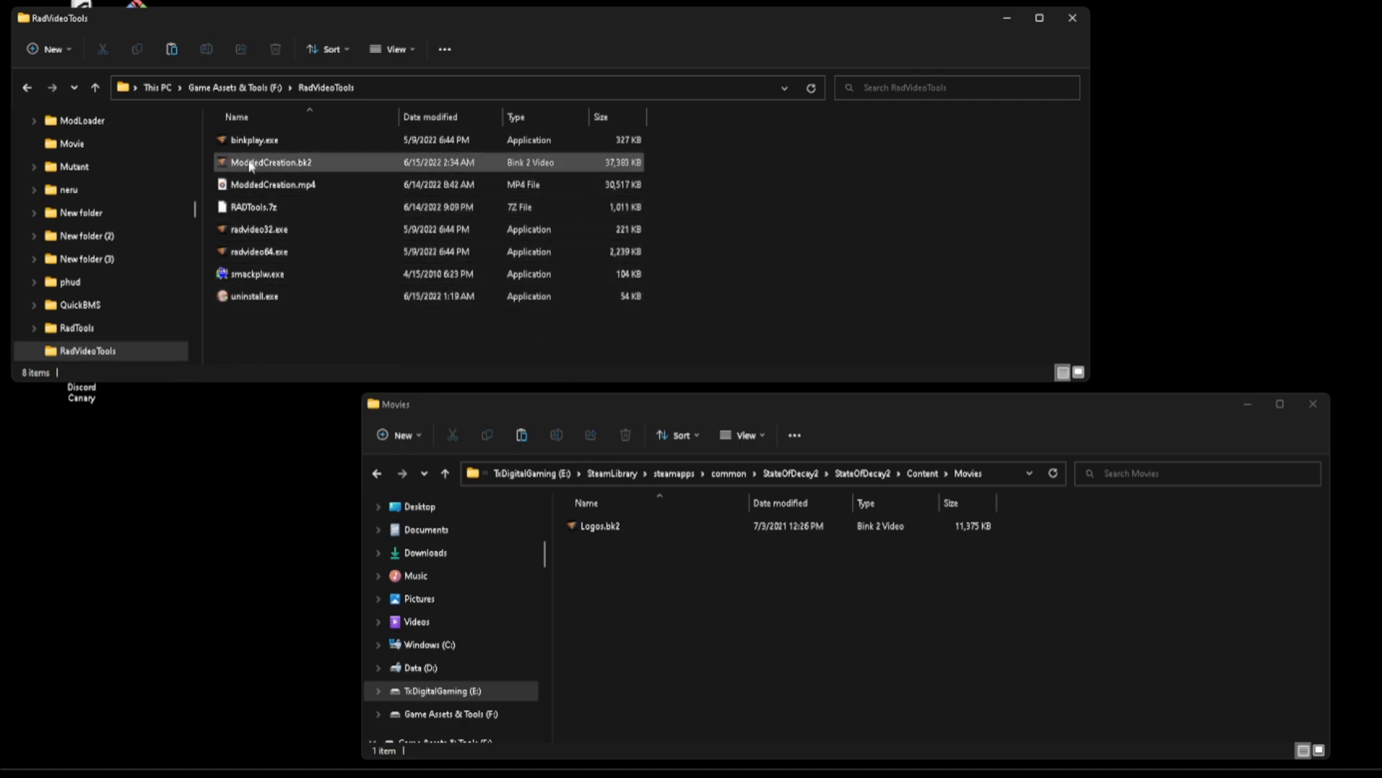
left_click(272, 162)
type("Logos")
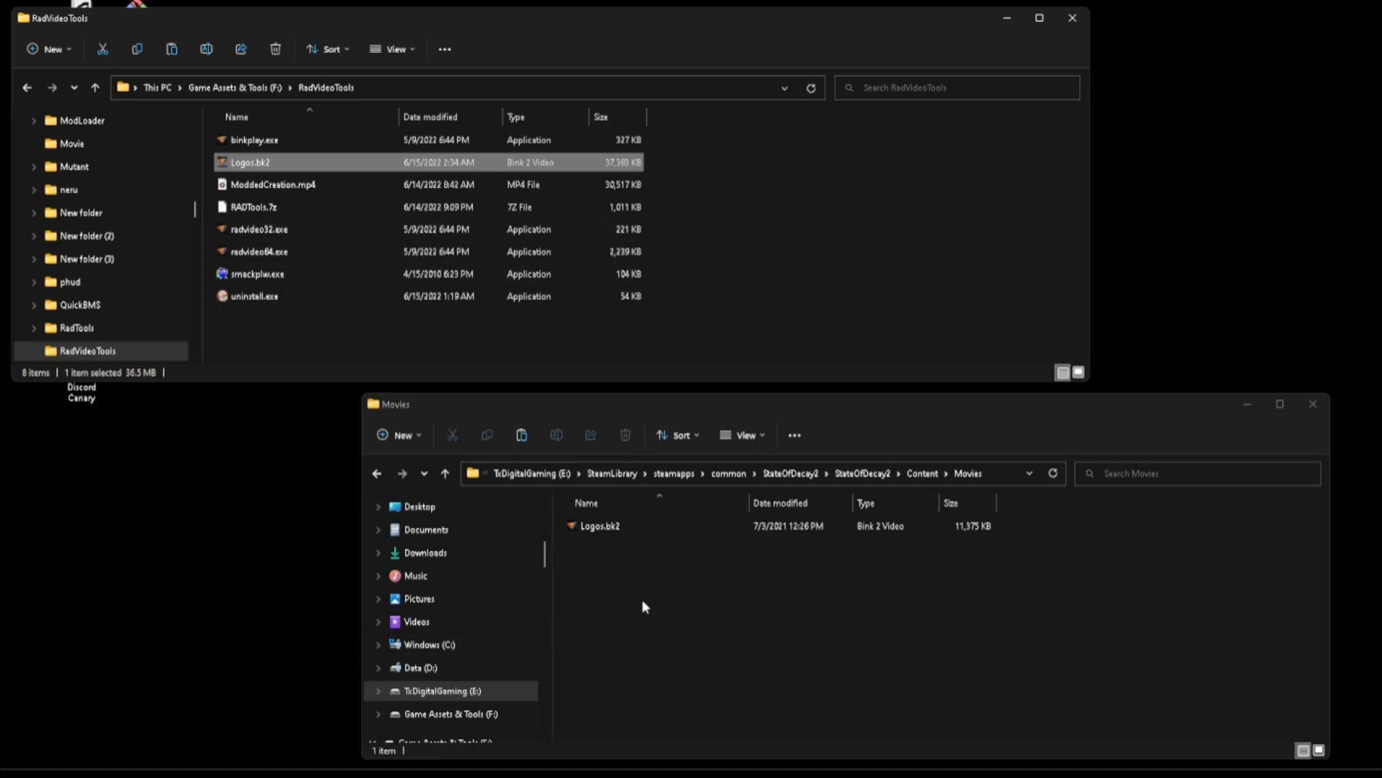
- Keep the original Logos.bk2 on the desktop and replace it in Movies with the converted one
left_click(599, 525)
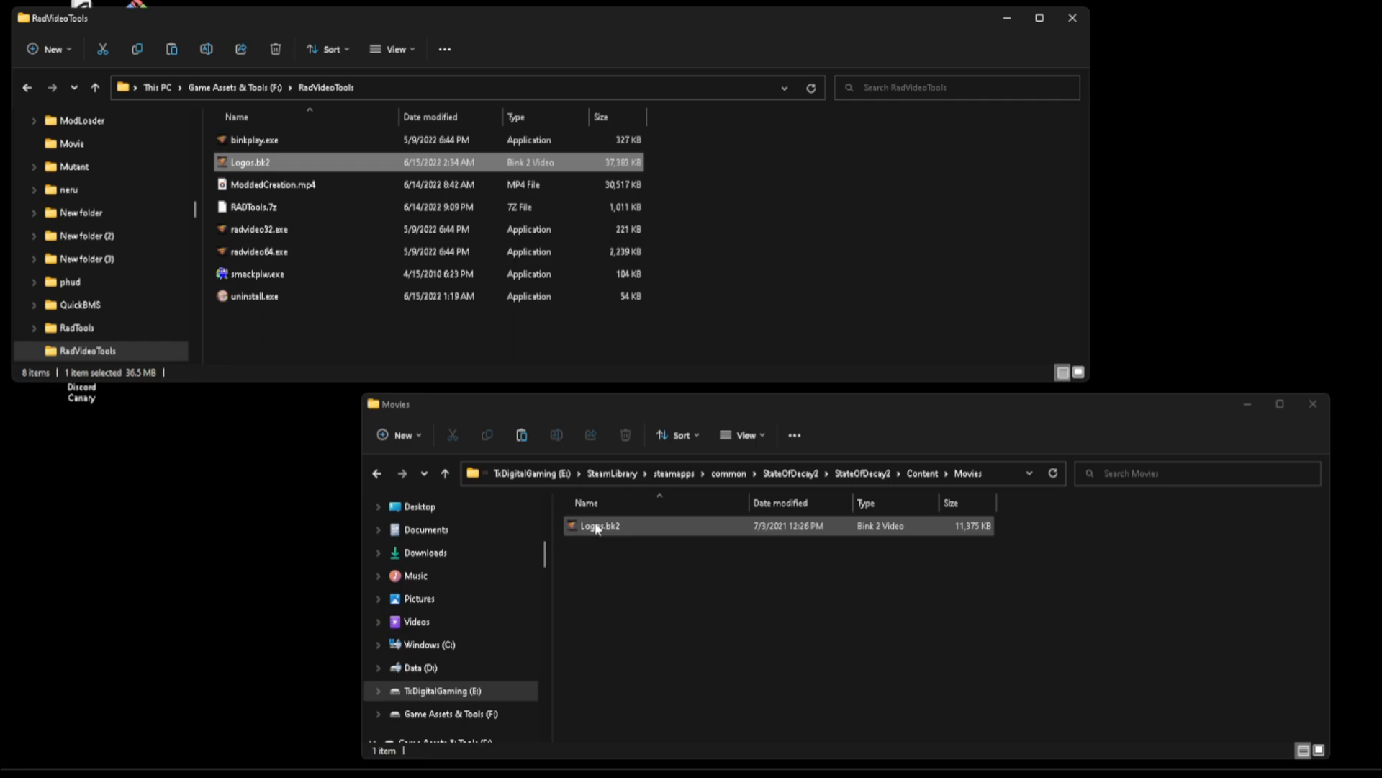
left_click(599, 525)
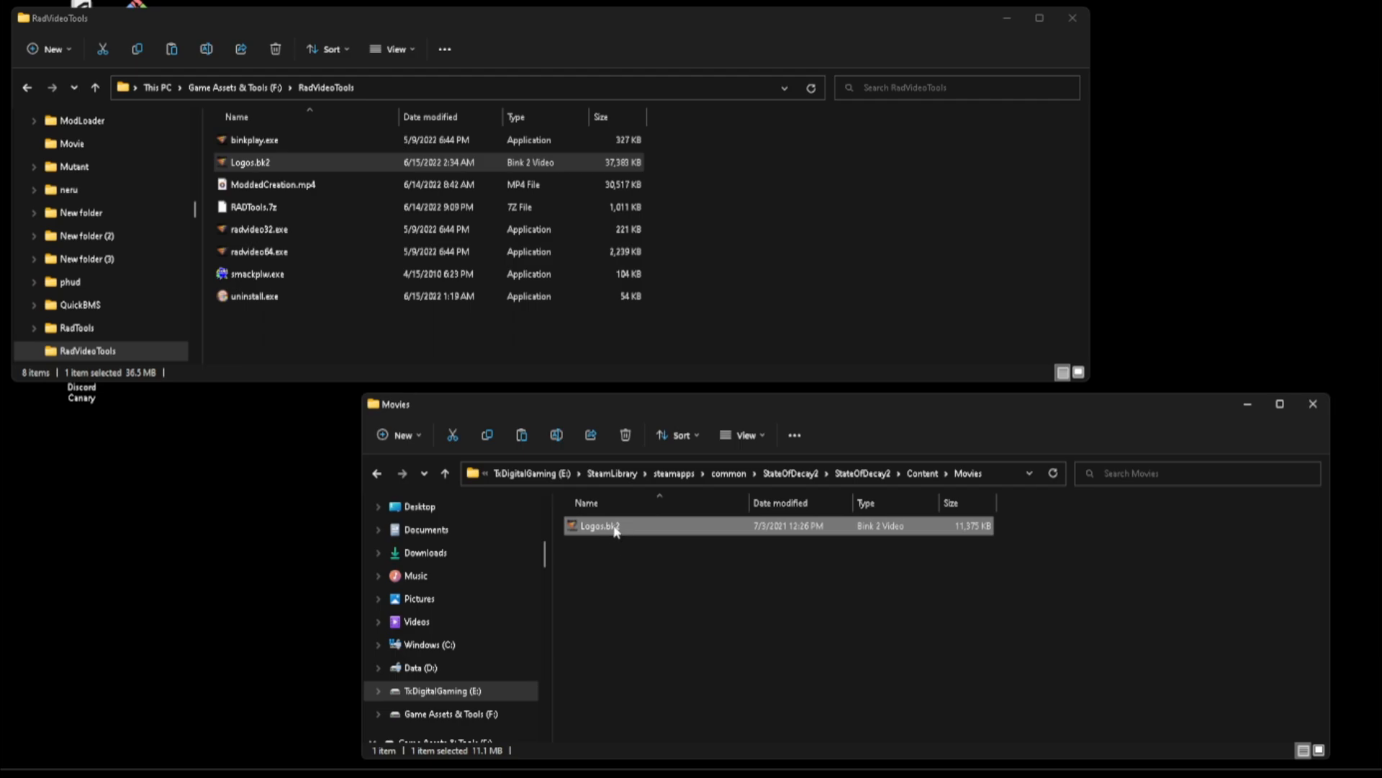
mouse_move(612, 526)
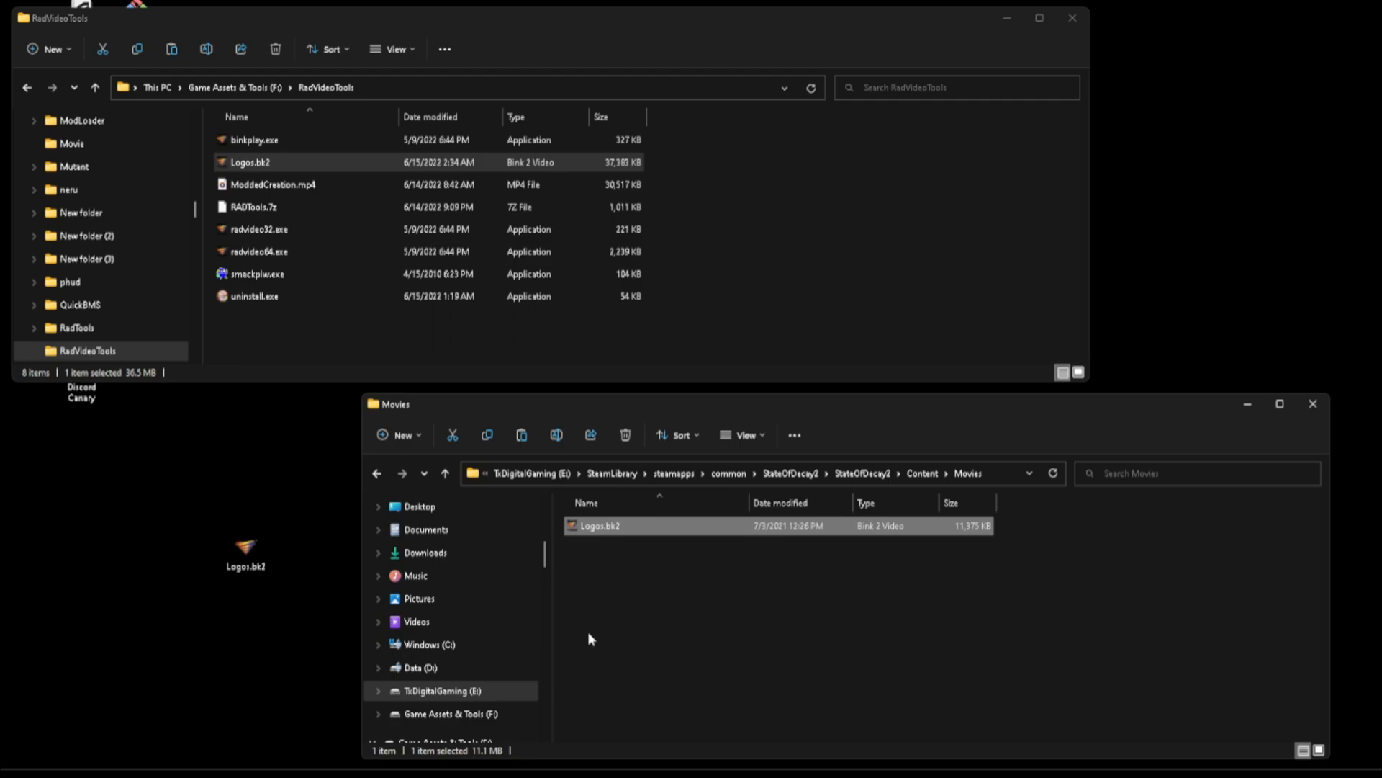
mouse_move(485, 267)
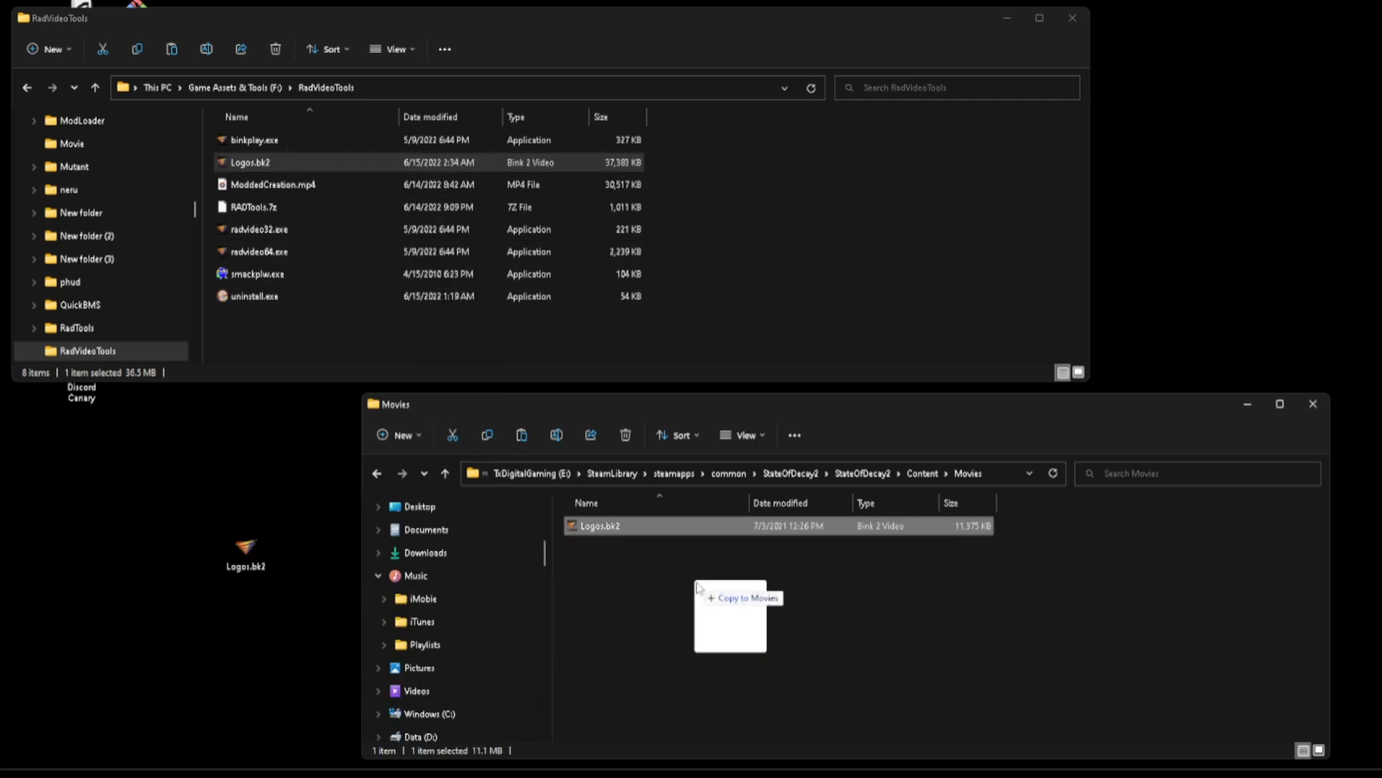
left_click(739, 596)
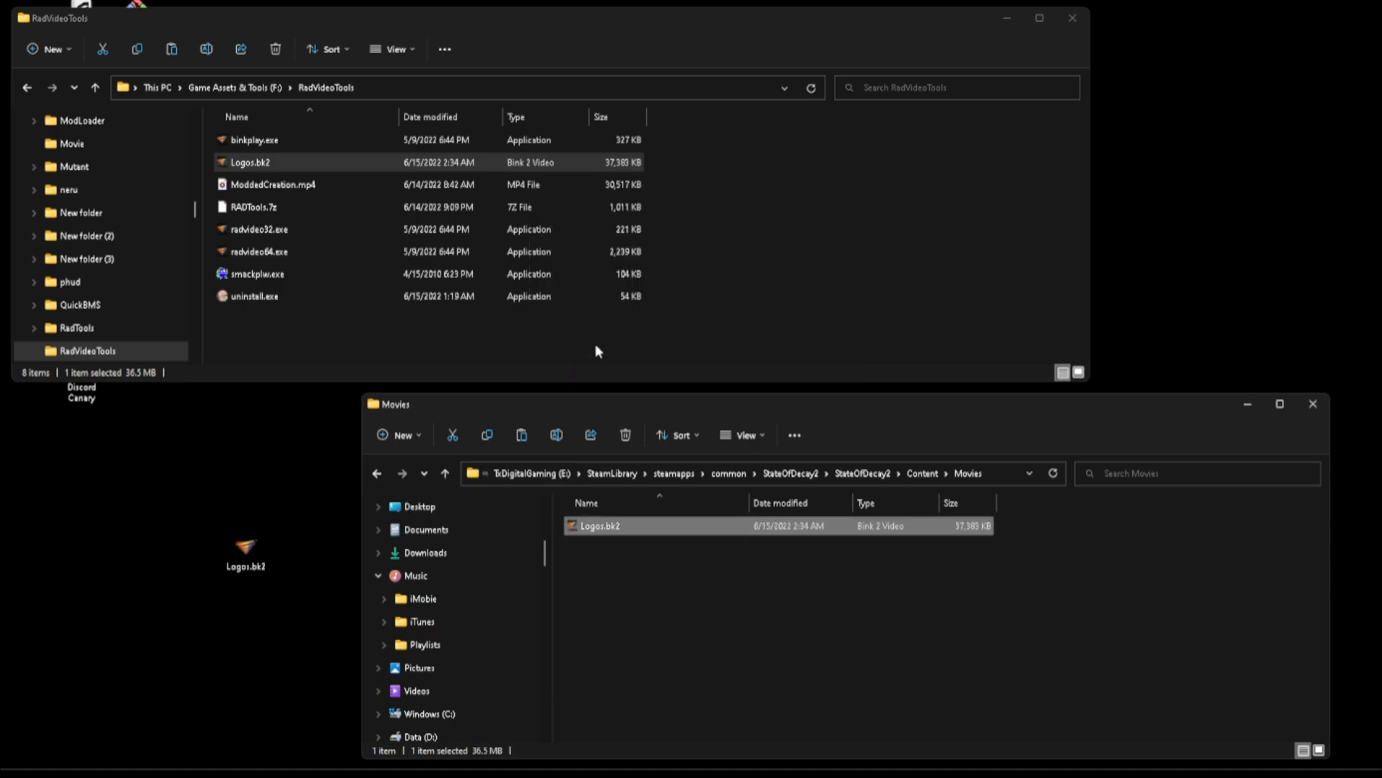
left_click(1071, 17)
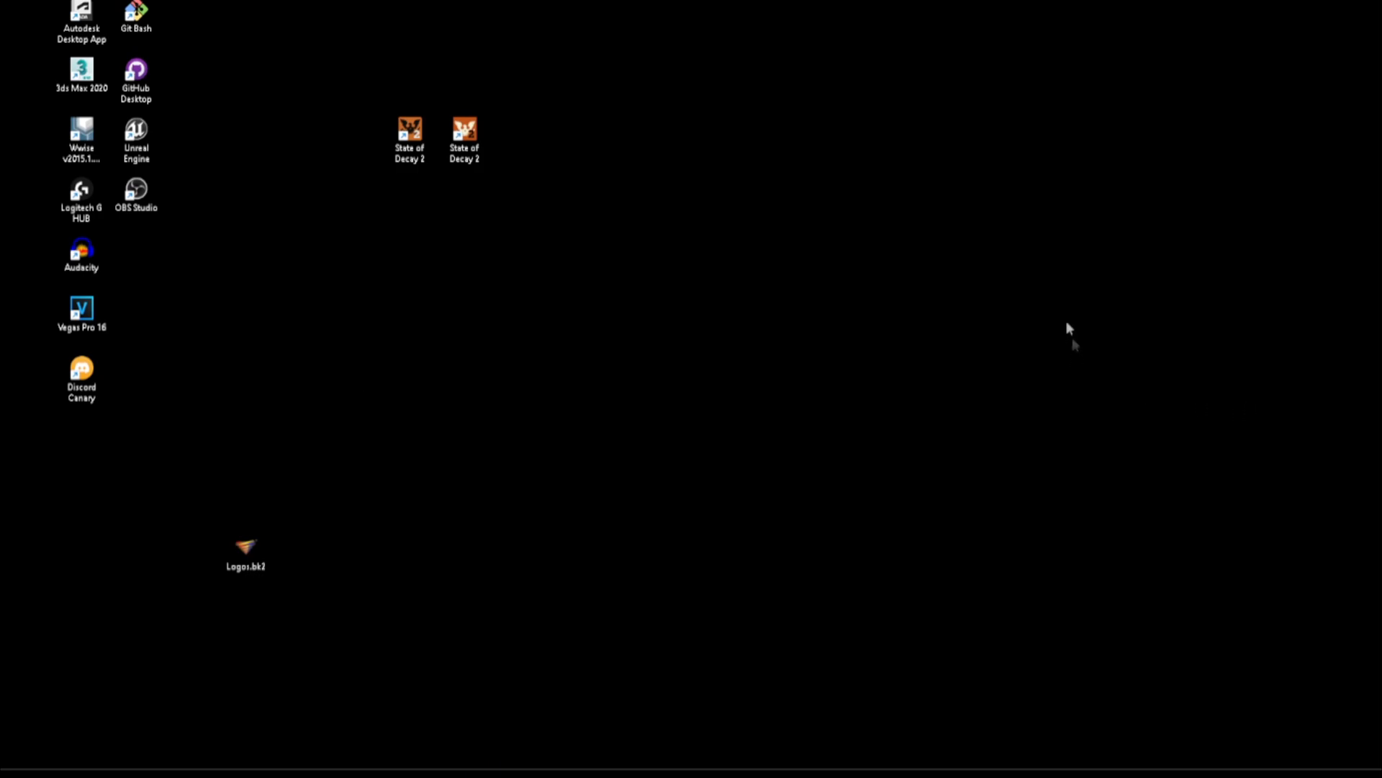
mouse_move(274, 288)
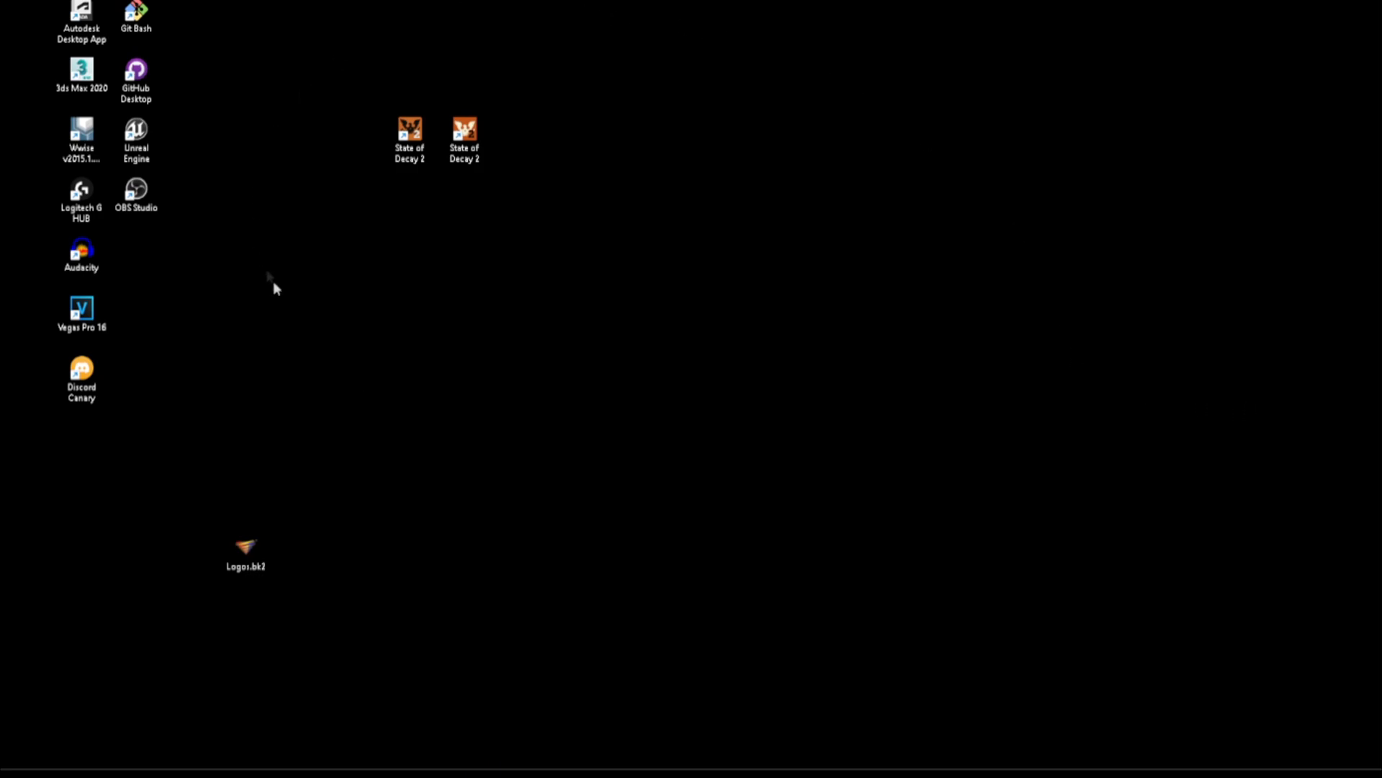
- Start State of Decay 2 from its desktop icon to reach the Press Any Key screen
left_click(409, 137)
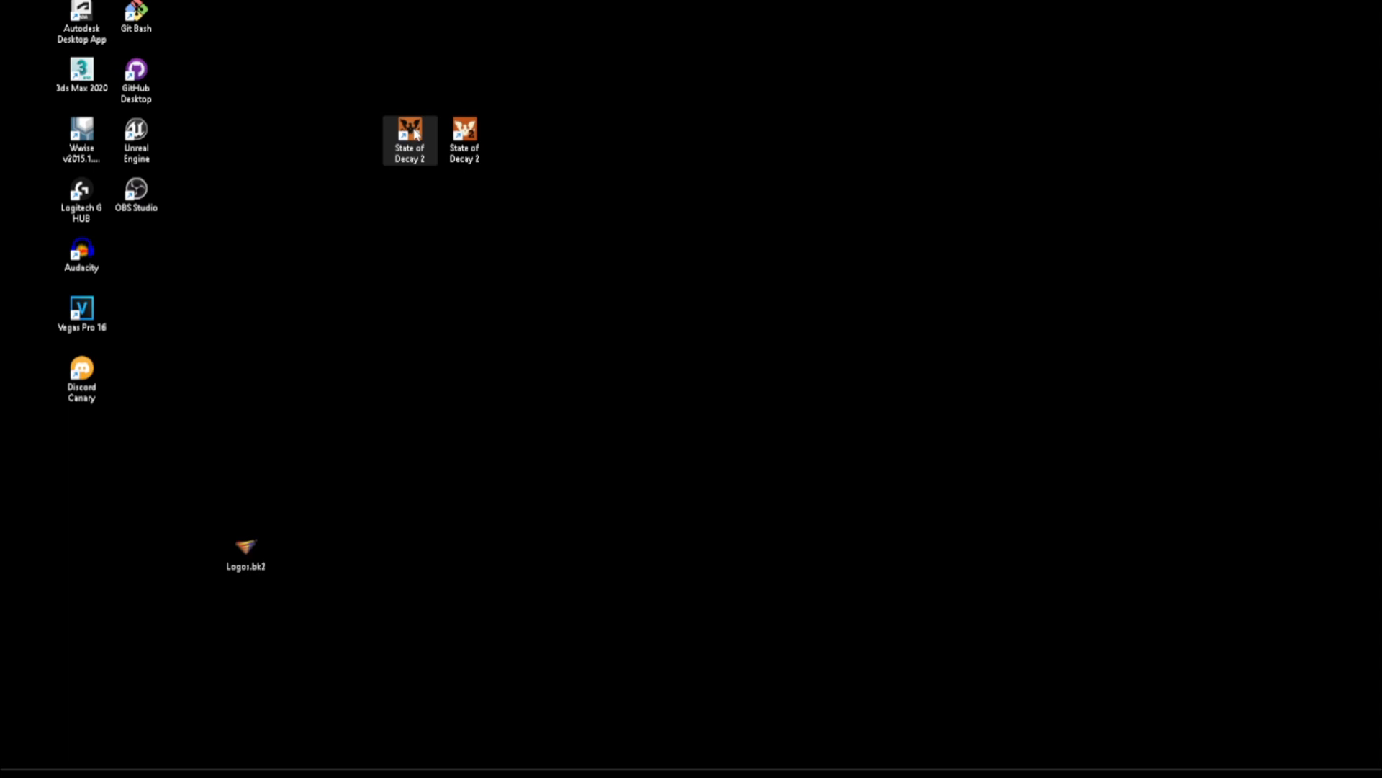
double_click(409, 141)
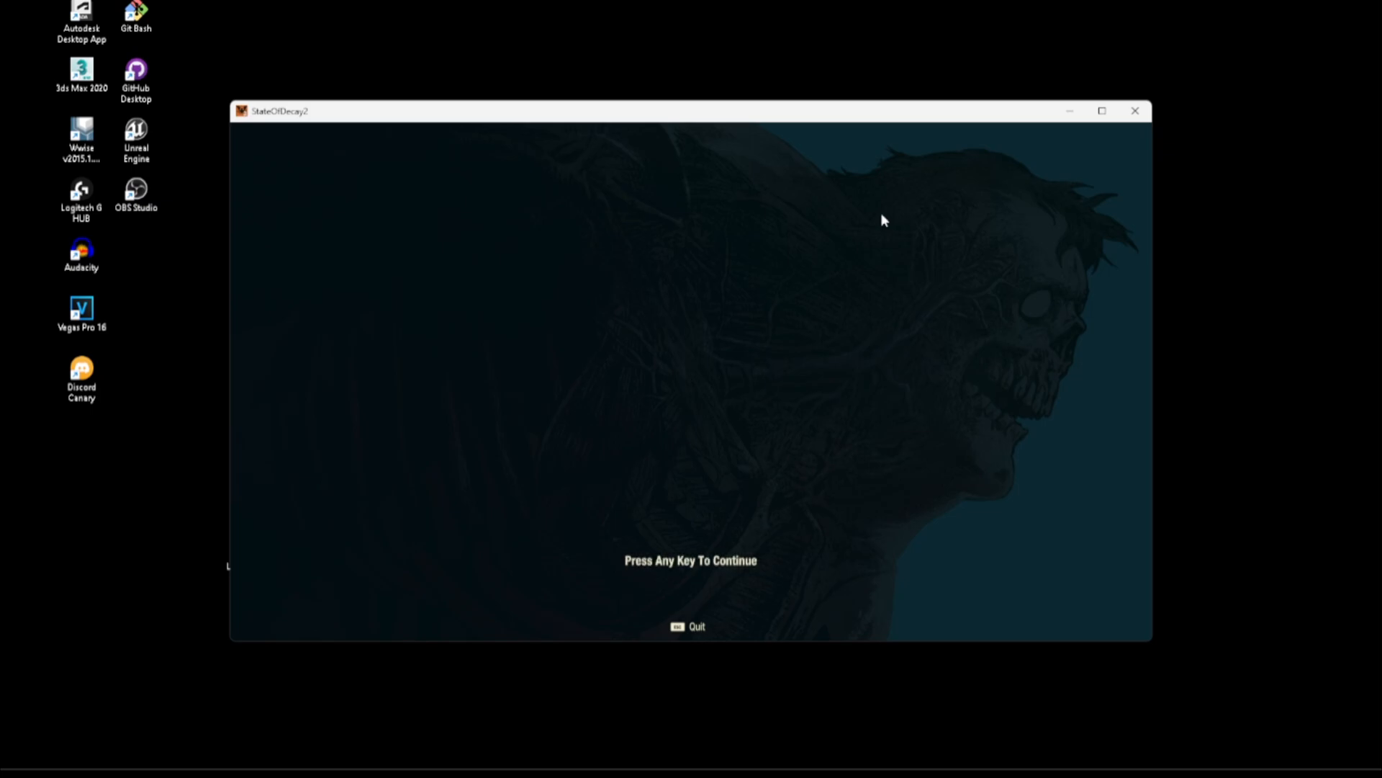
mouse_move(866, 219)
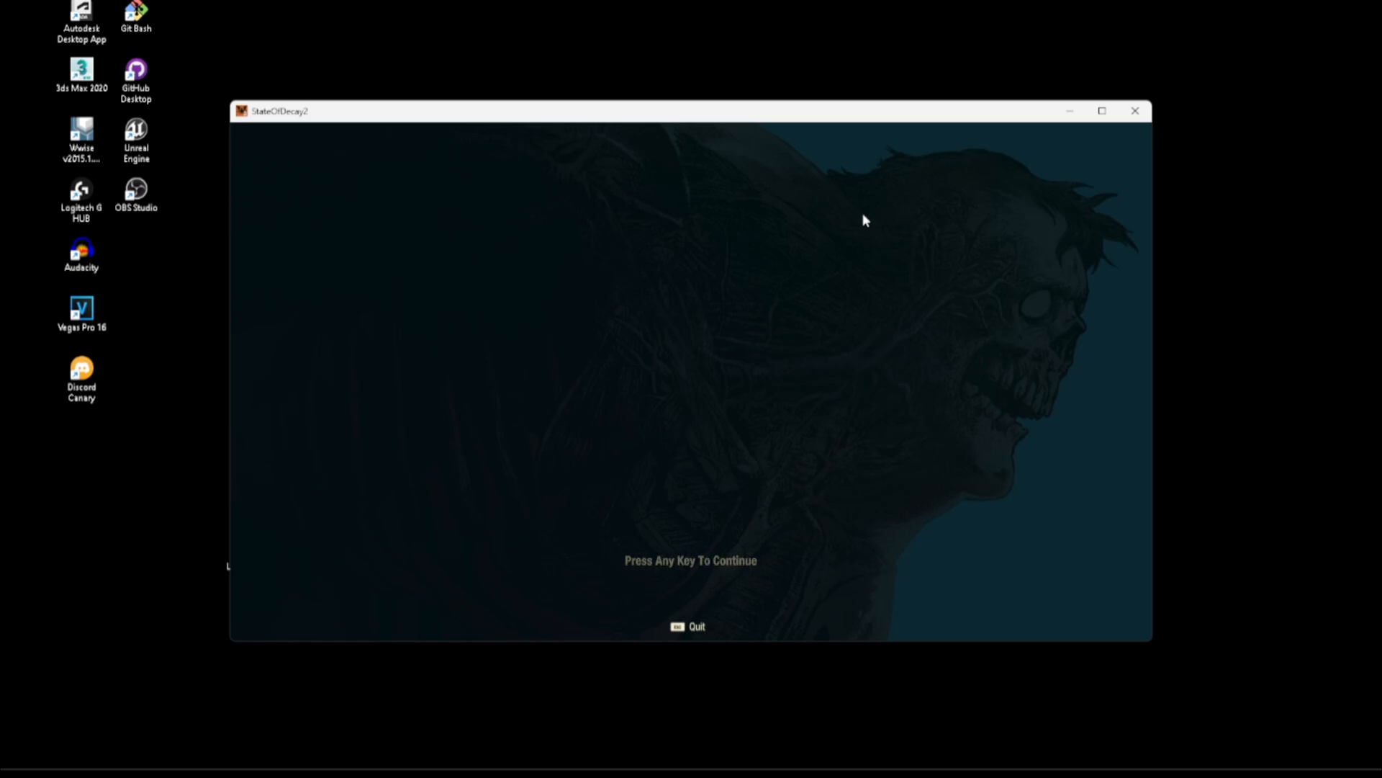
mouse_move(522, 278)
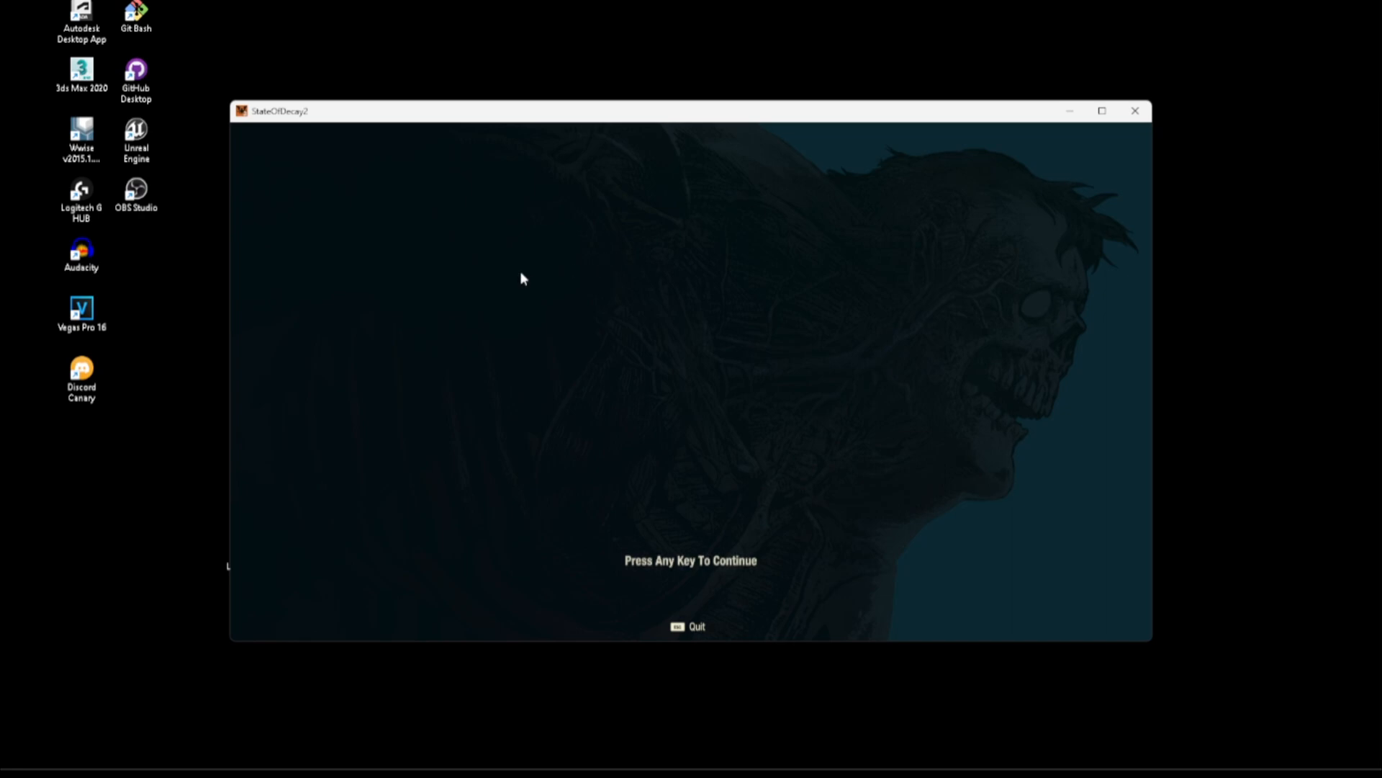
mouse_move(632, 335)
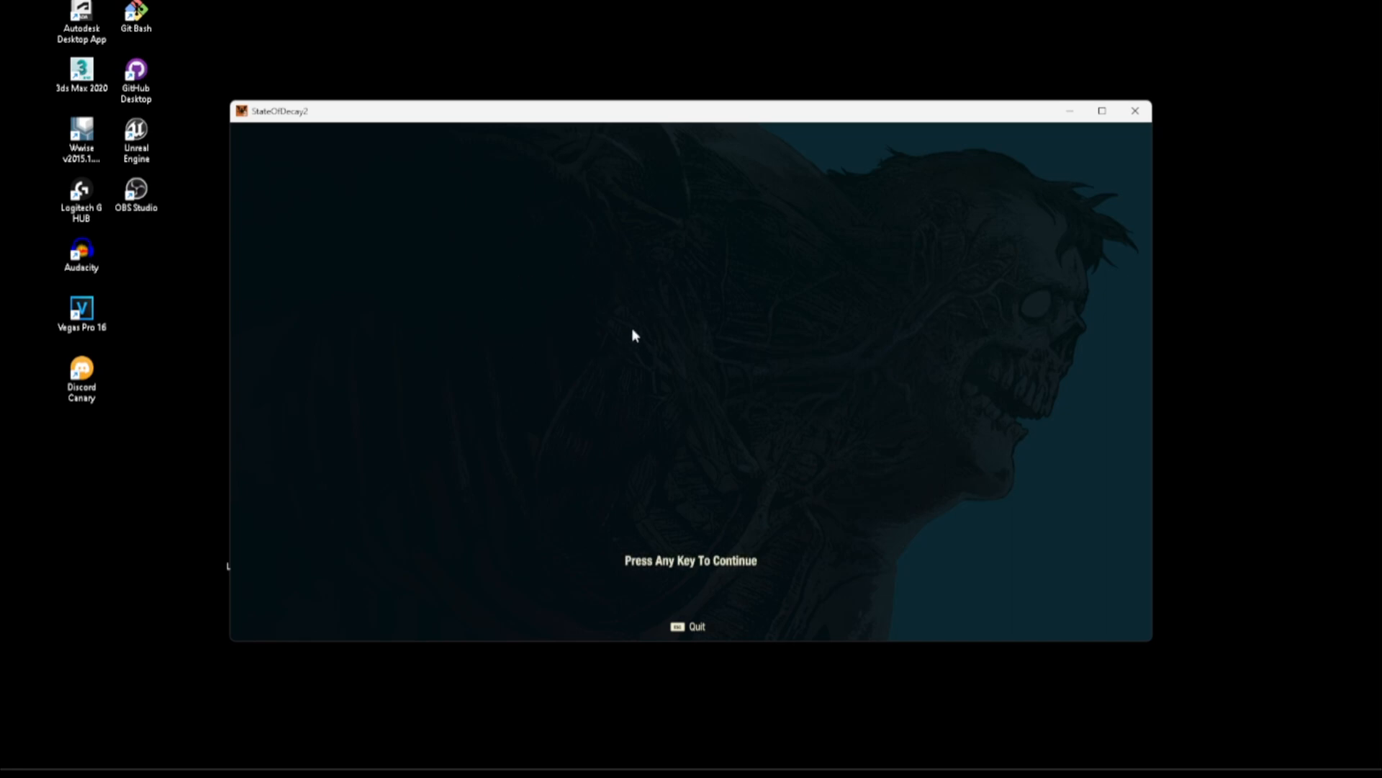